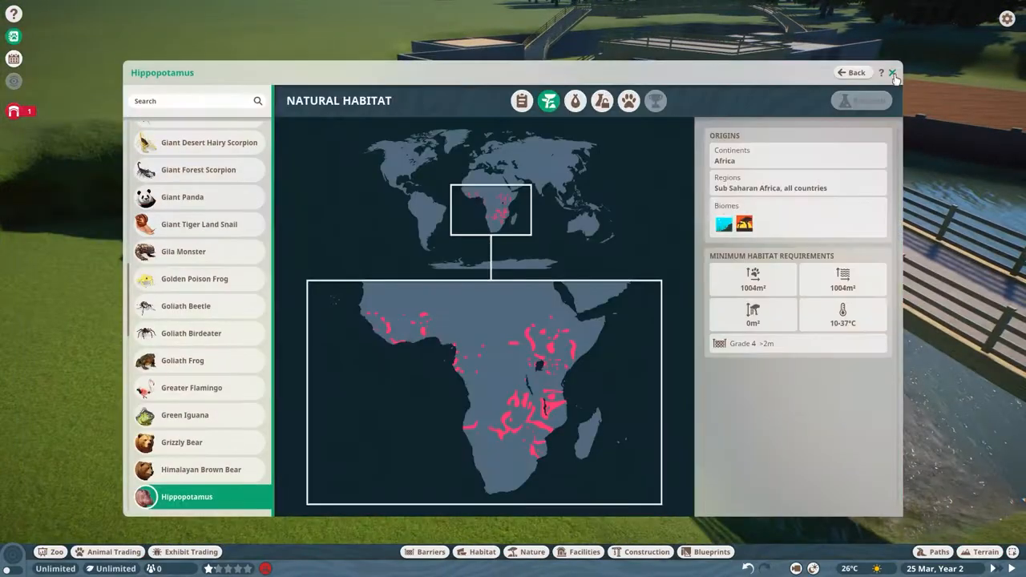
Close the hippo Zoopedia entry and set a savannah rock at the pond edge by the bridge.
click(893, 73)
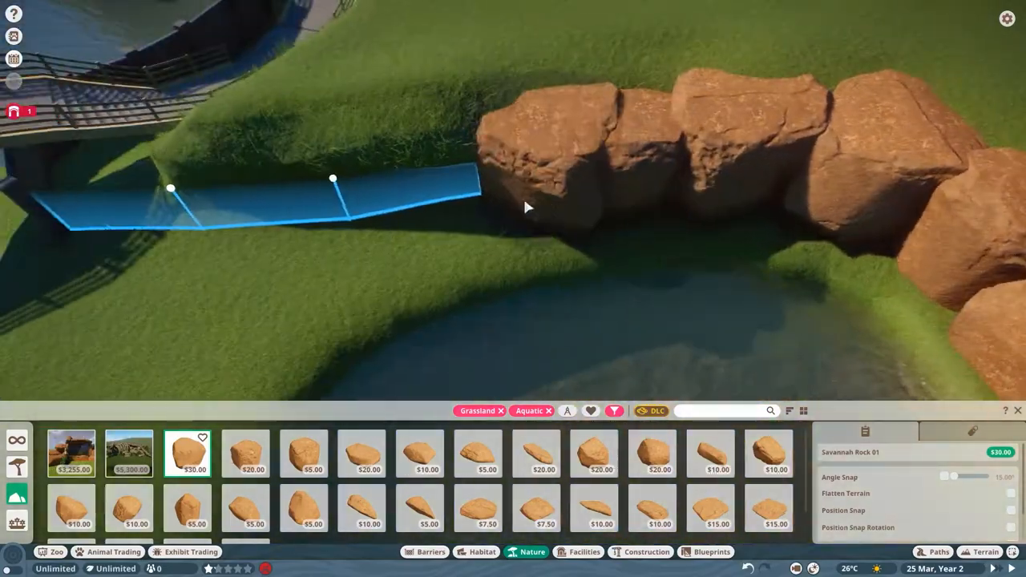
click(985, 551)
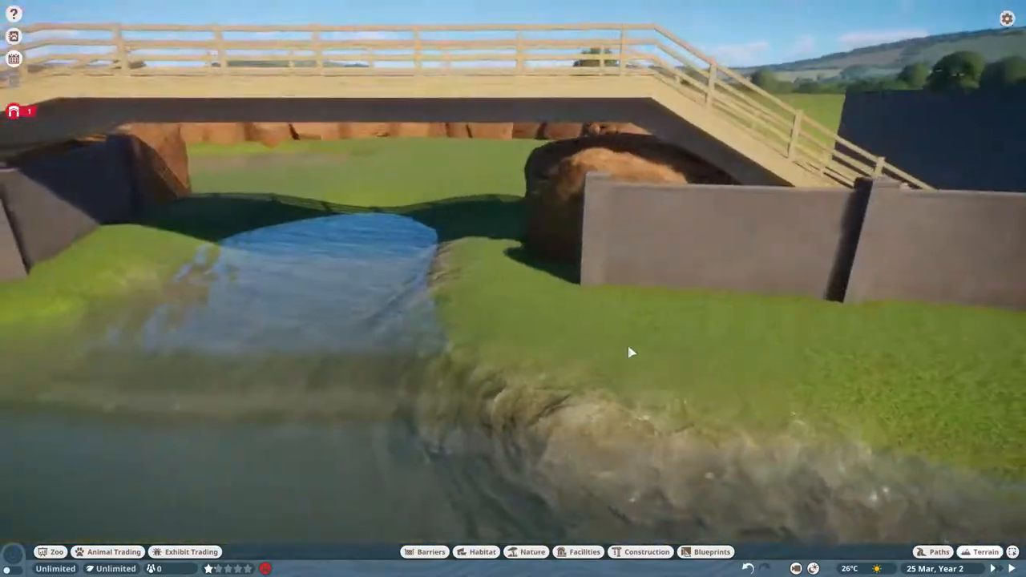
Flatten the ground beside the bridge and slope the bank down to the water.
click(986, 552)
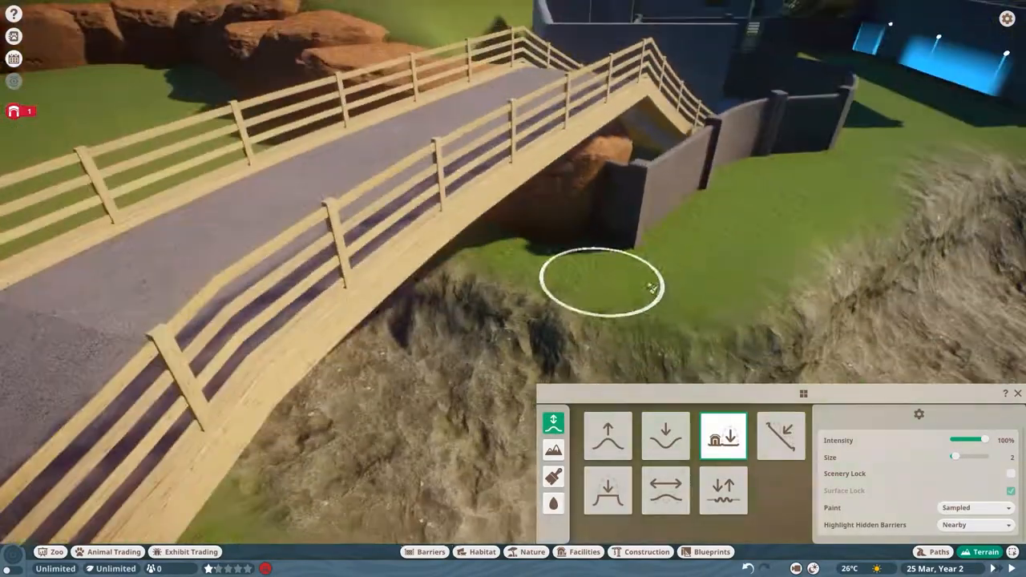
click(553, 503)
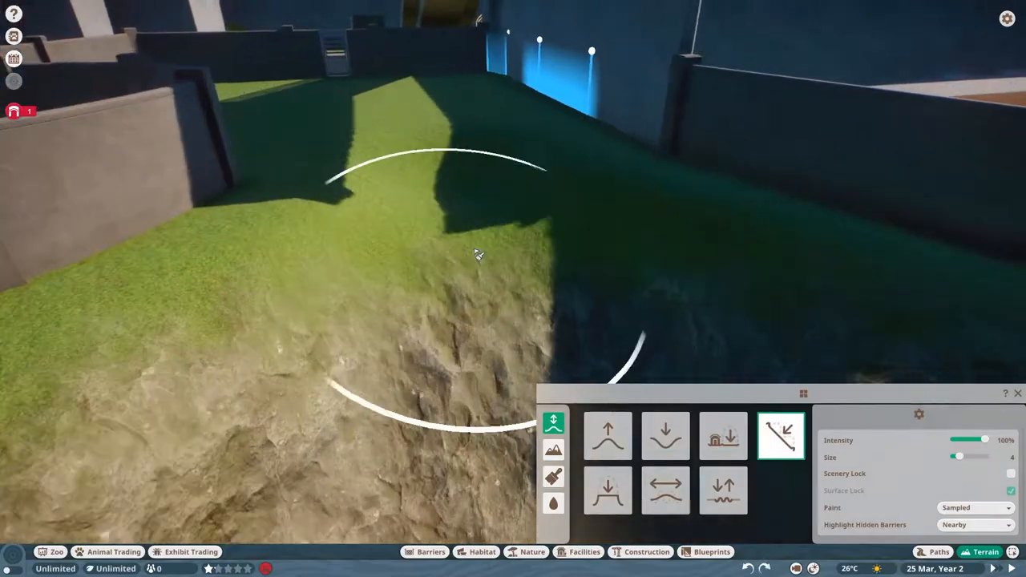
click(724, 436)
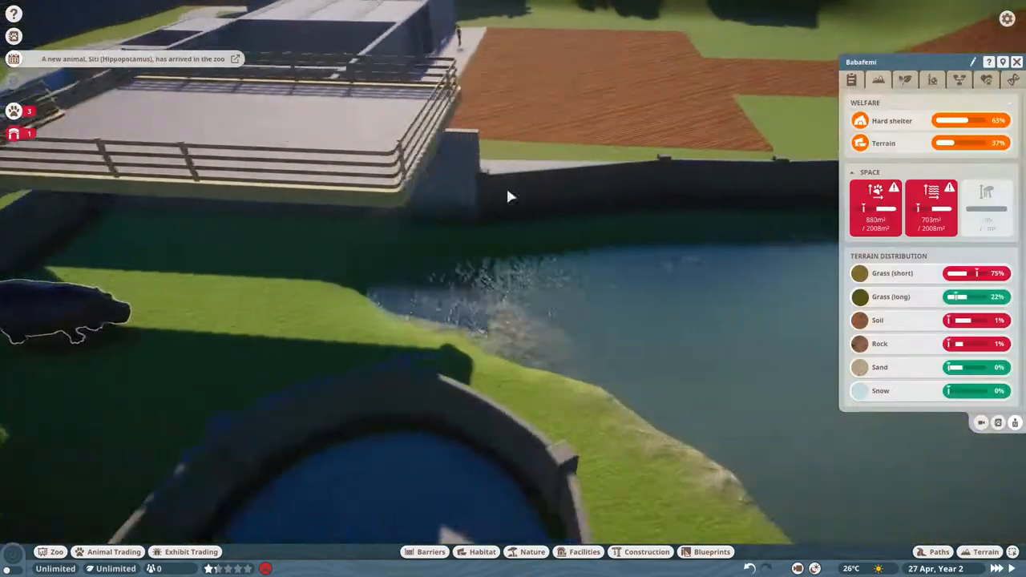
Paint the riverbank texture, check the terrain breakdown, flatten the rock-lined area and remove its water.
click(985, 551)
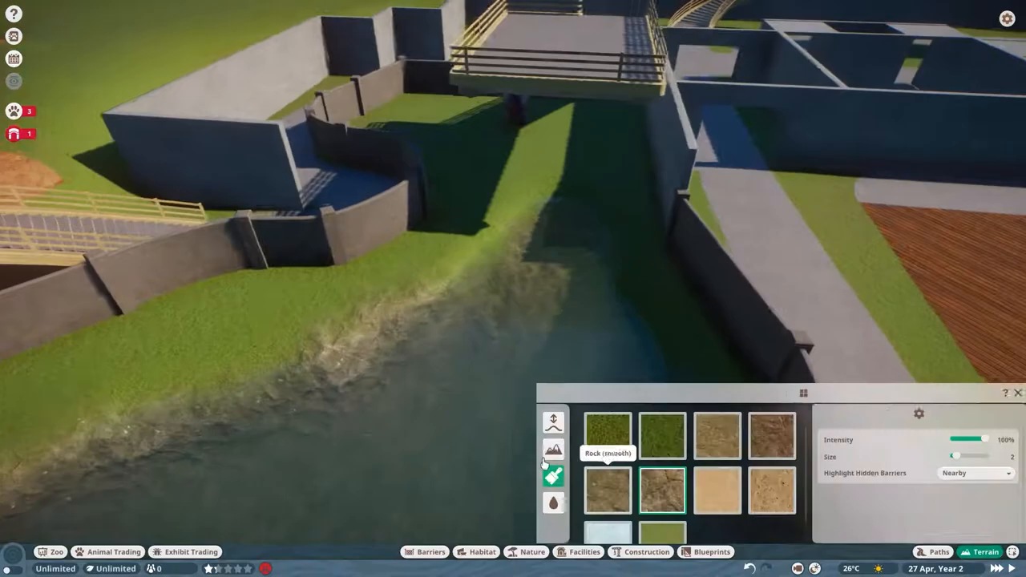
click(554, 423)
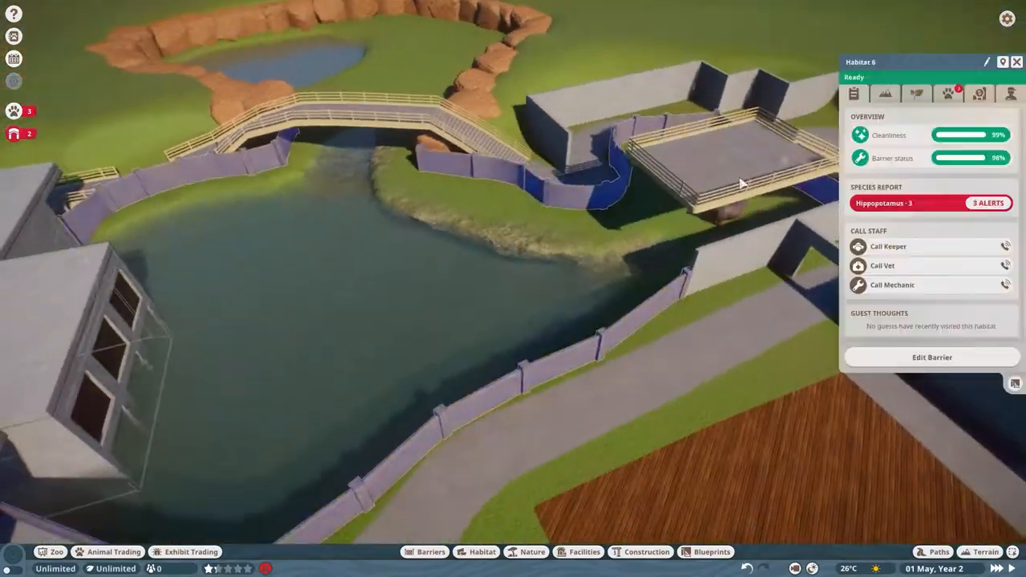
click(885, 93)
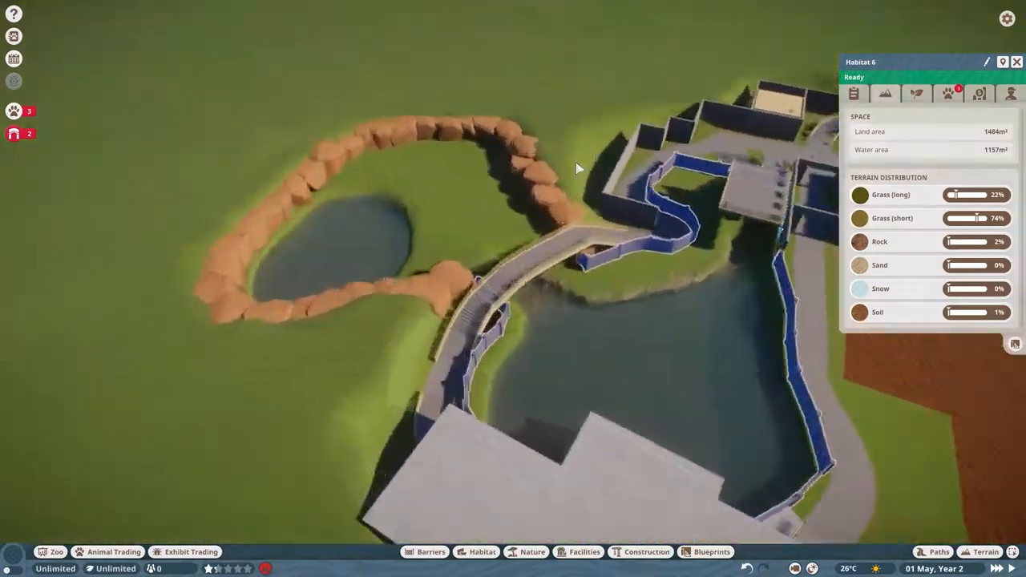
click(985, 551)
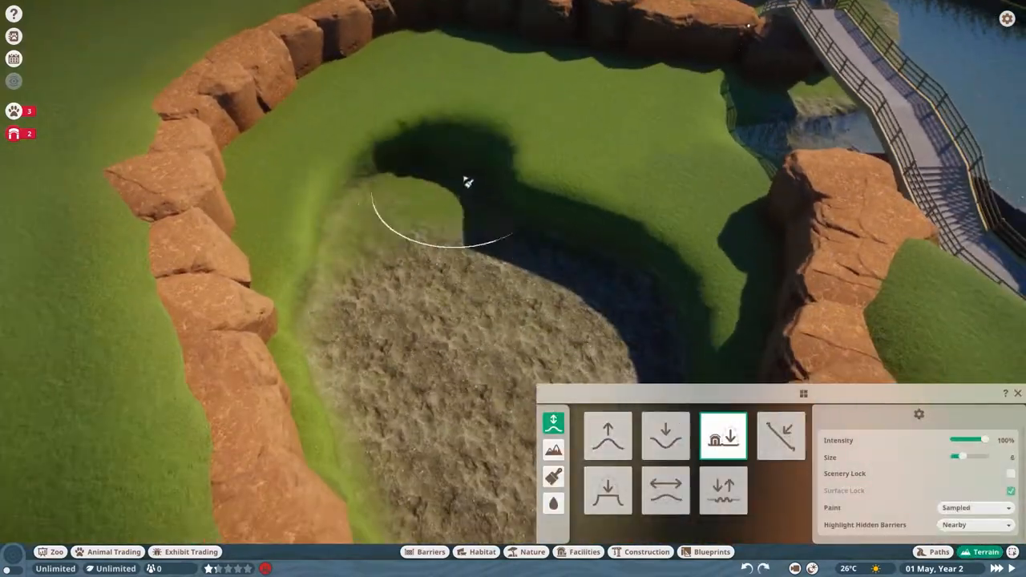
click(554, 503)
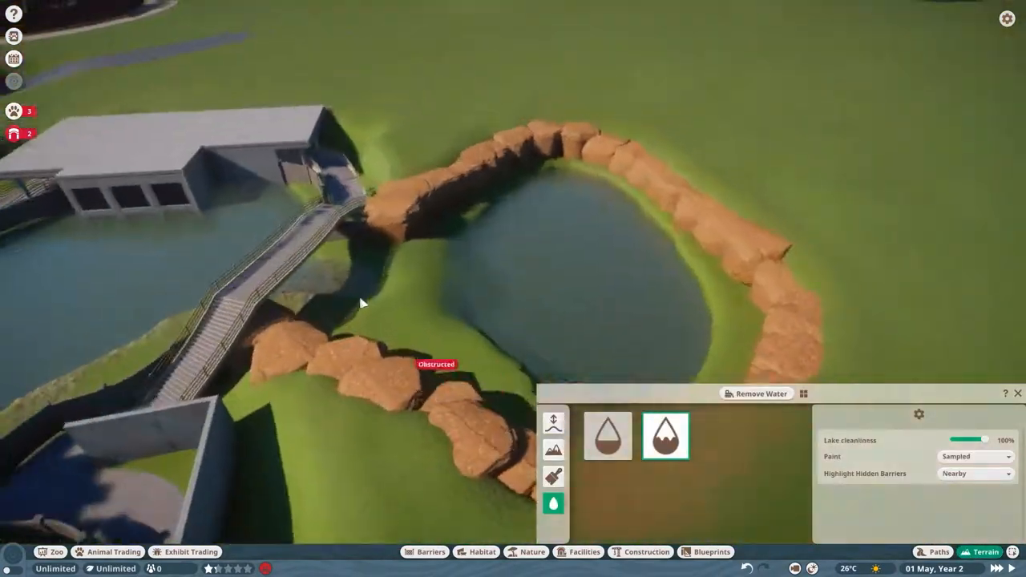
Extend the barrier along the rock line and flatten and smooth the bank beside it.
click(429, 552)
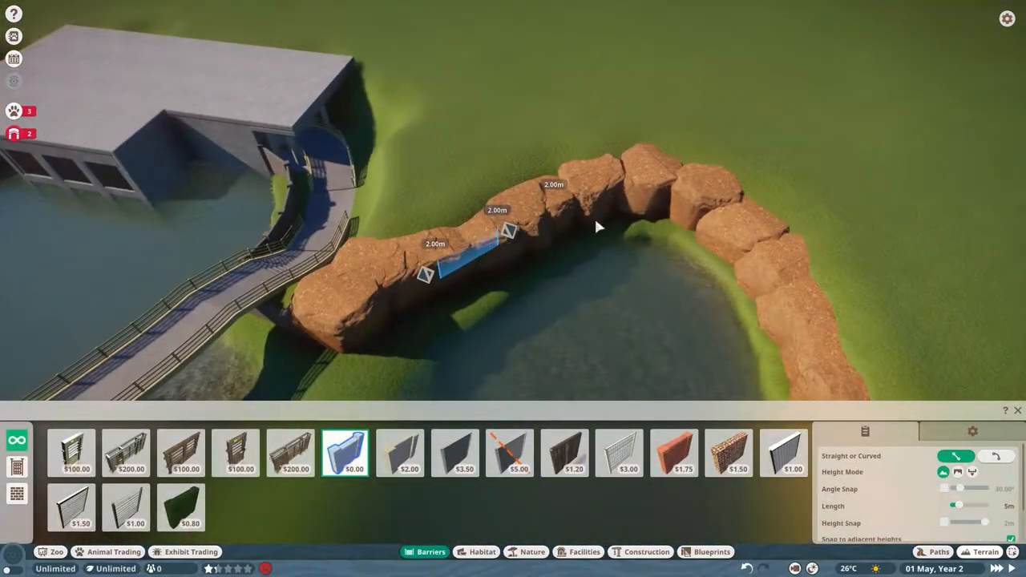
click(985, 551)
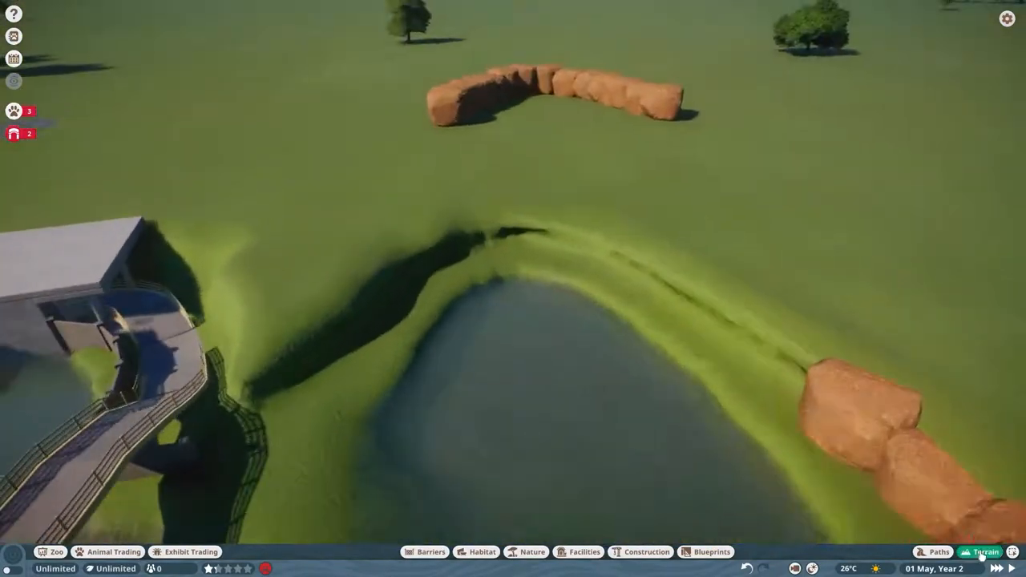
click(985, 552)
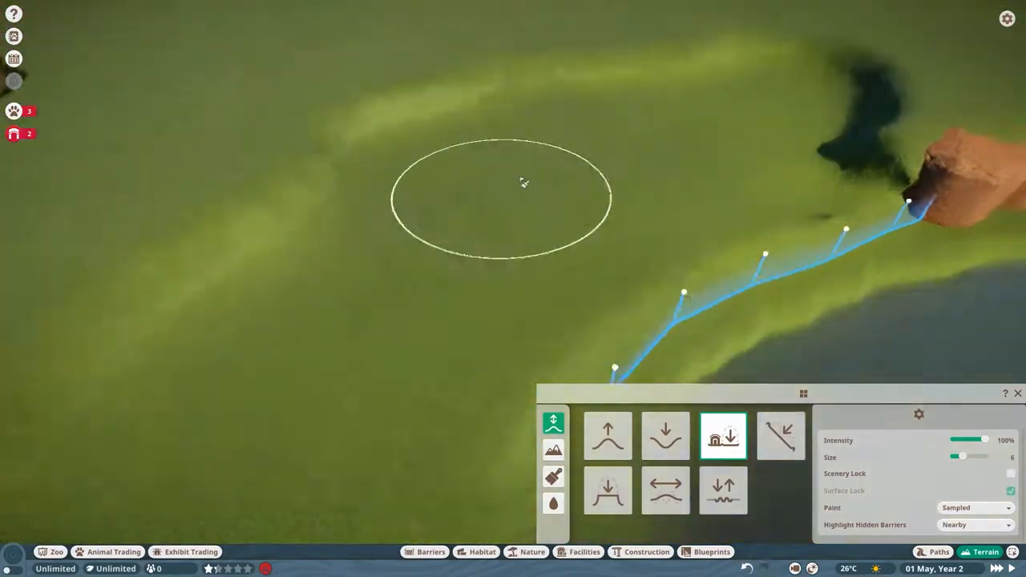
click(667, 491)
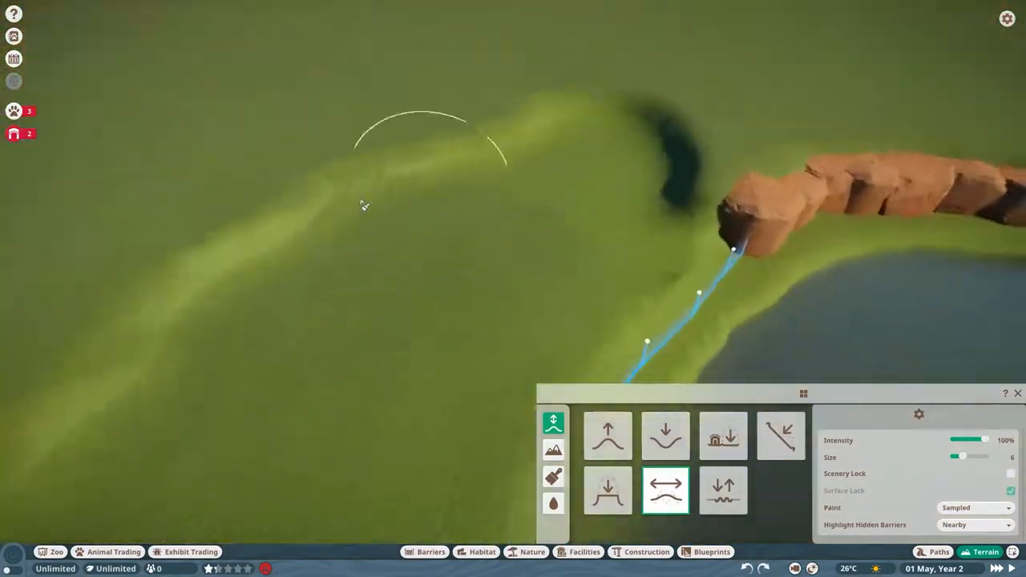
click(722, 436)
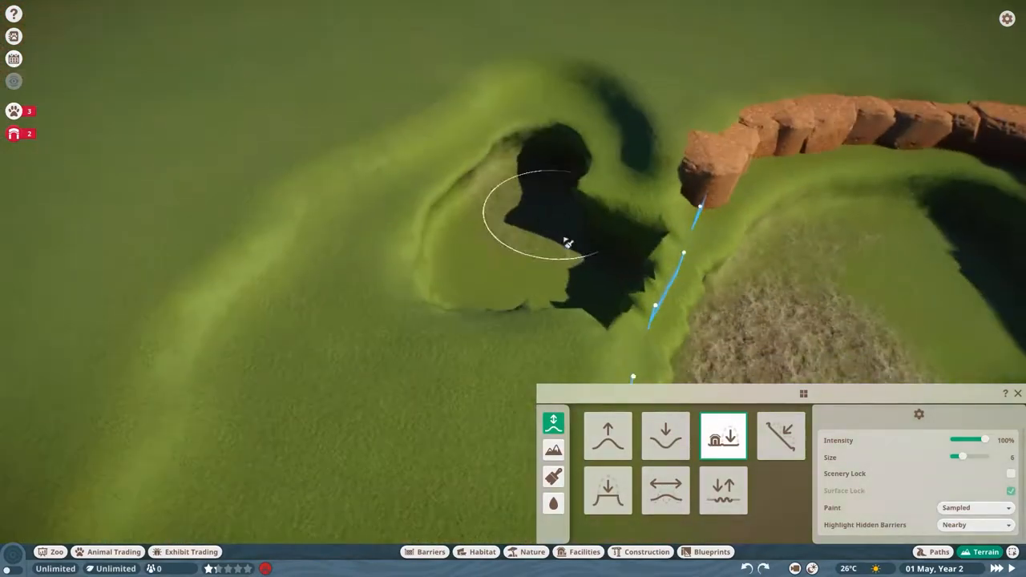
Run a barrier section along the ridge and lower the ground behind it and beside the shelter.
click(425, 552)
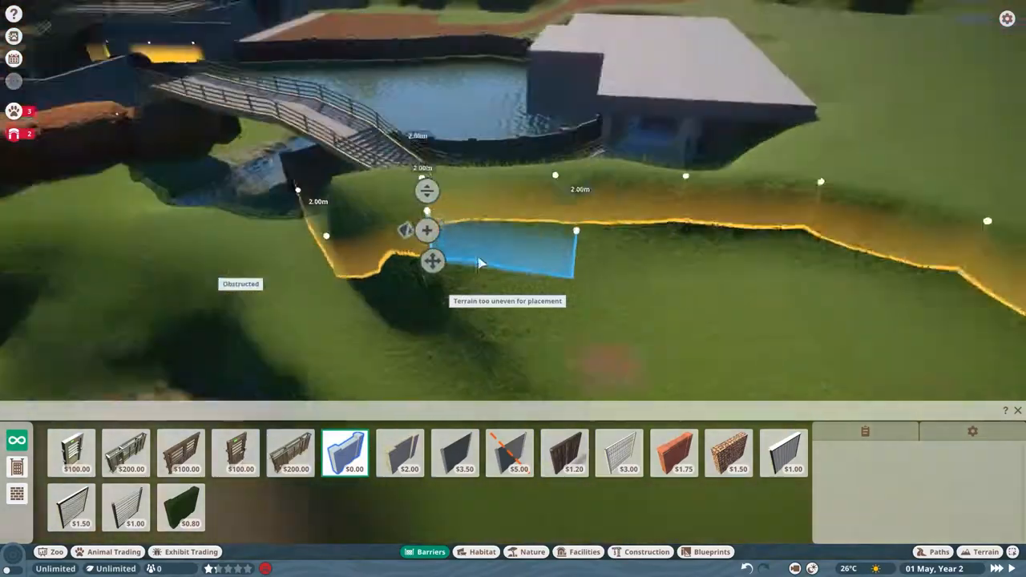
click(985, 552)
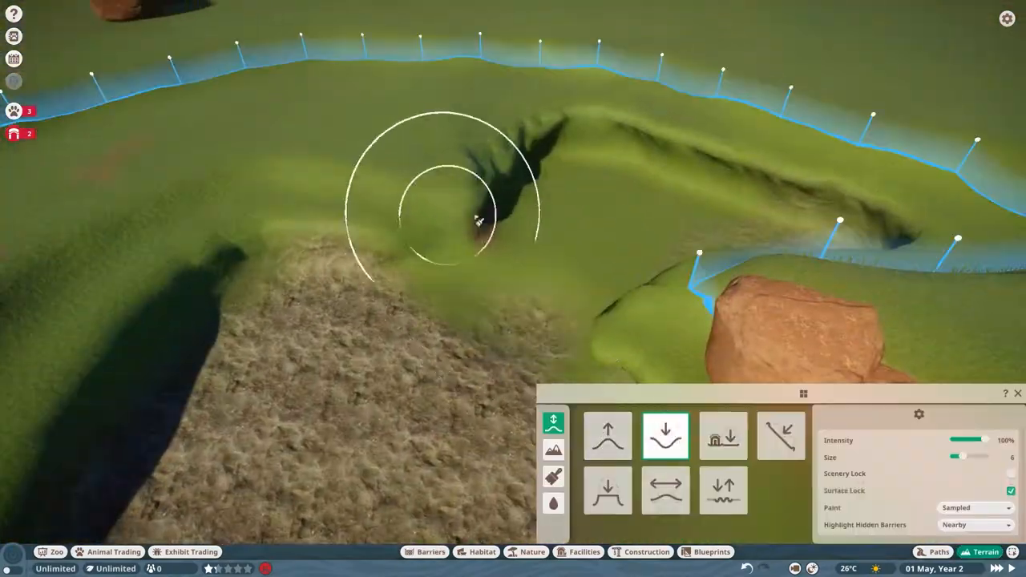
click(666, 491)
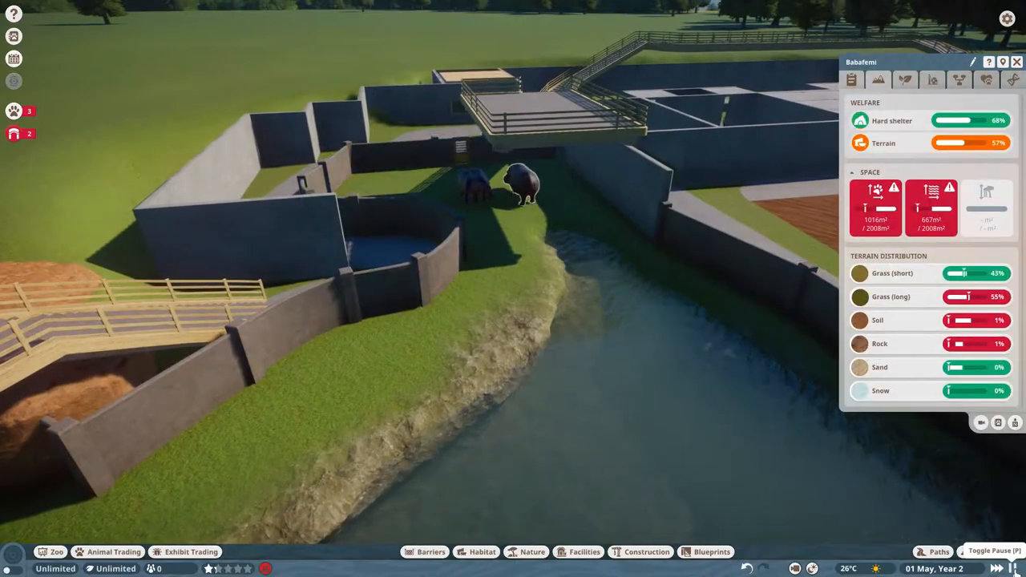
click(988, 552)
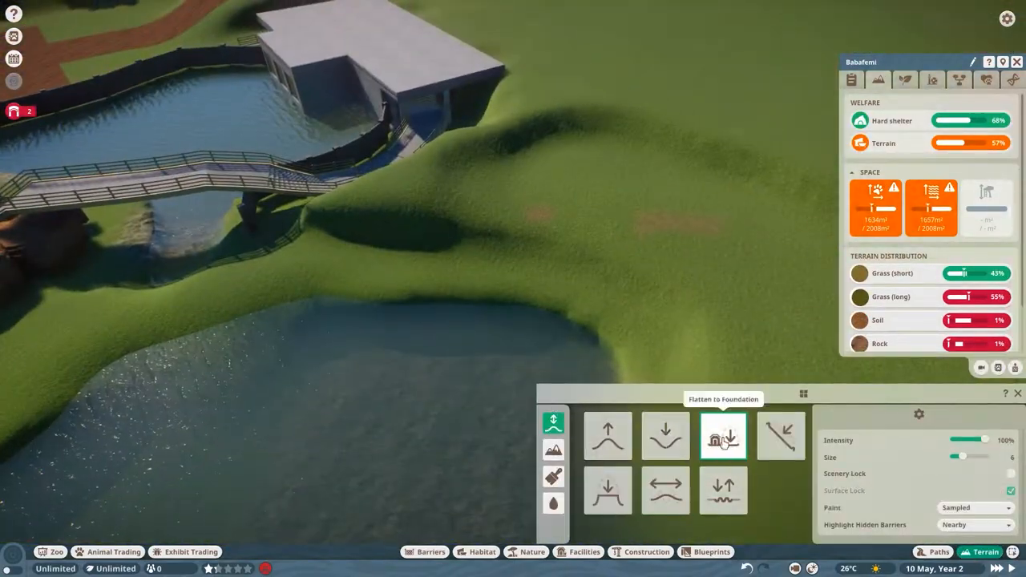
click(666, 437)
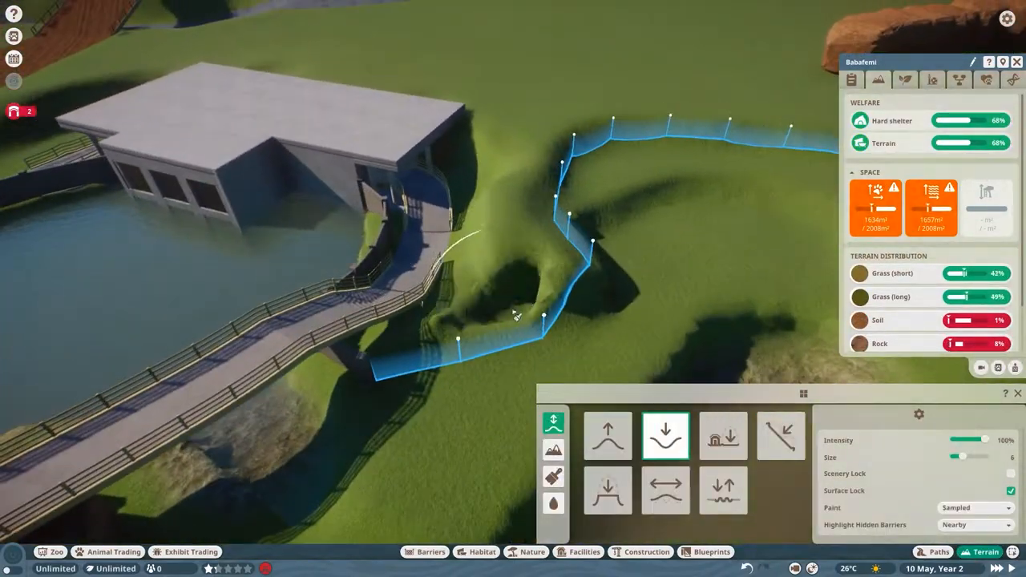
click(553, 503)
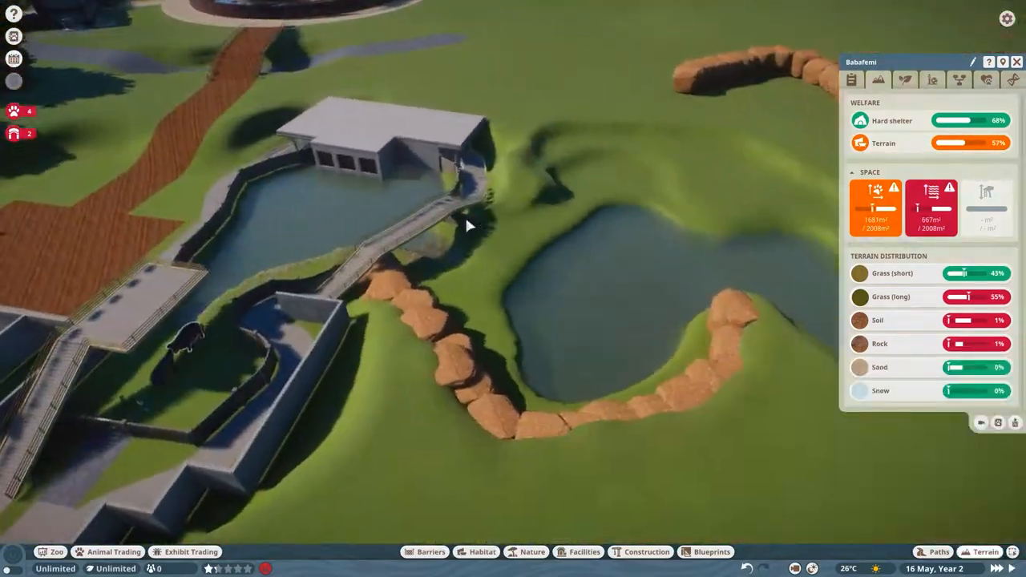
click(987, 552)
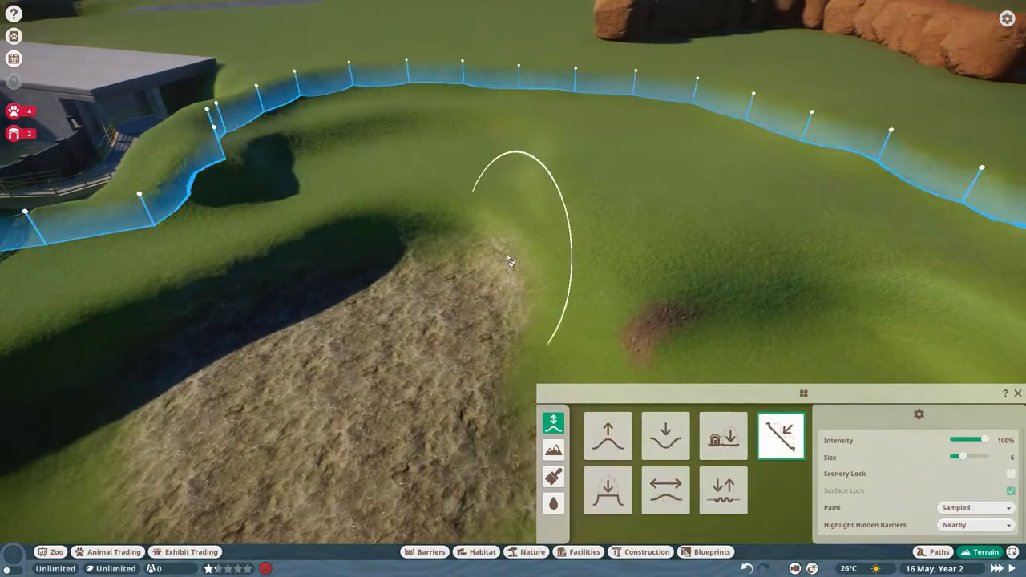
Carve a slope into the bank and reposition a savannah rock along the pond edge.
click(666, 491)
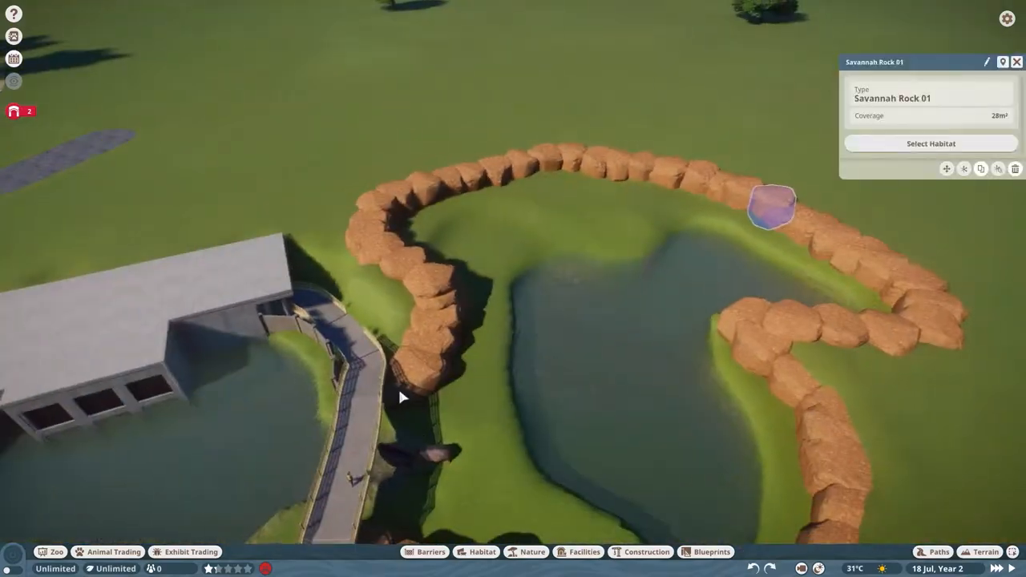
drag(228, 165, 642, 324)
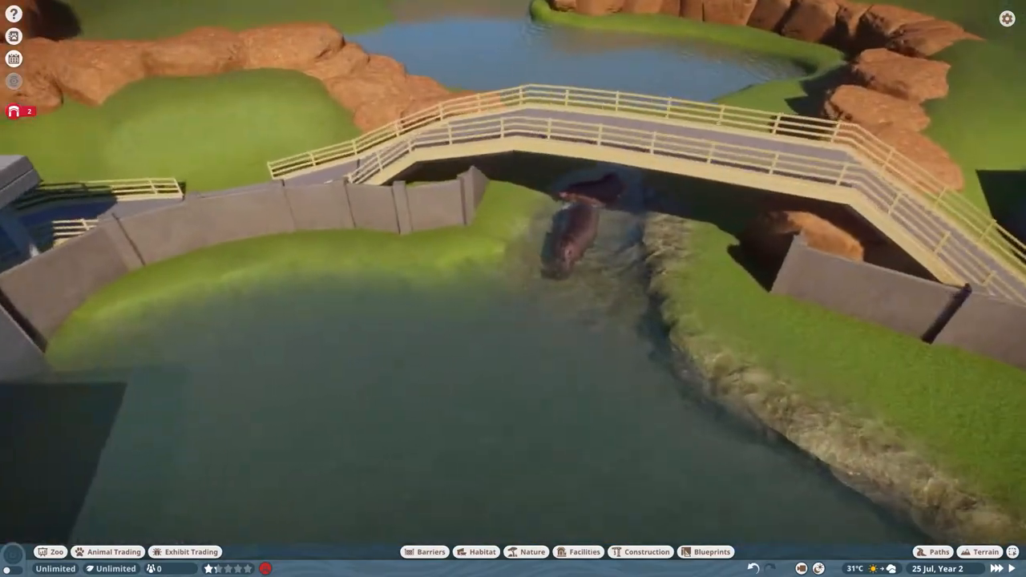
Place more savannah rocks to close the border around the heart-shaped pond.
click(569, 240)
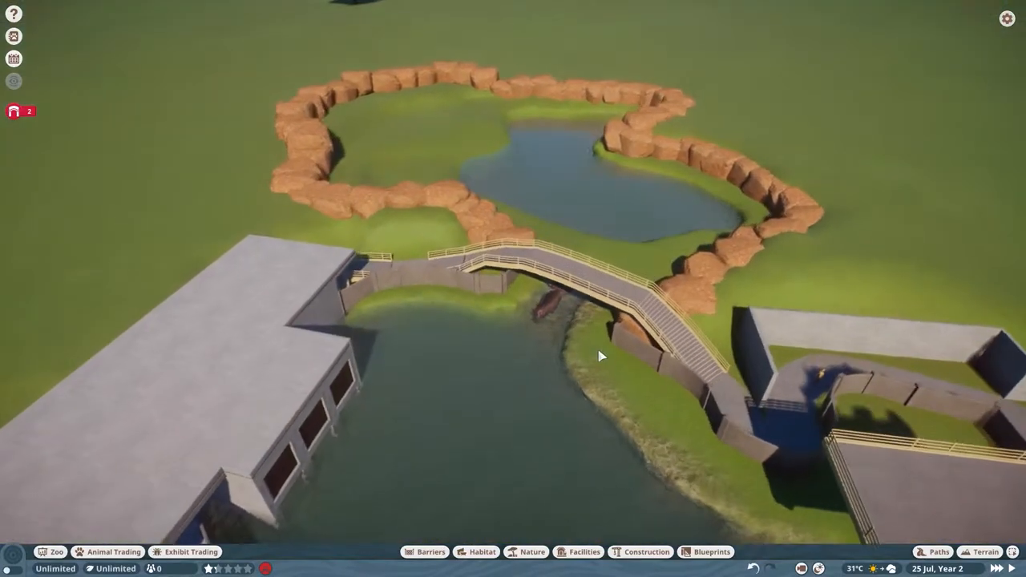
click(548, 303)
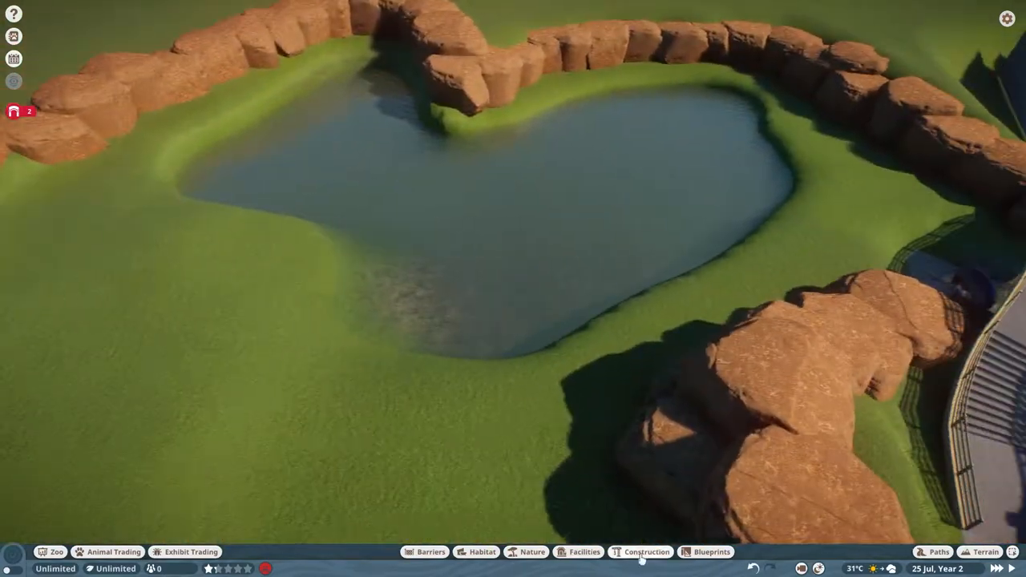
Paint sandy soil texture over the slope beside the shelter walkway.
click(988, 552)
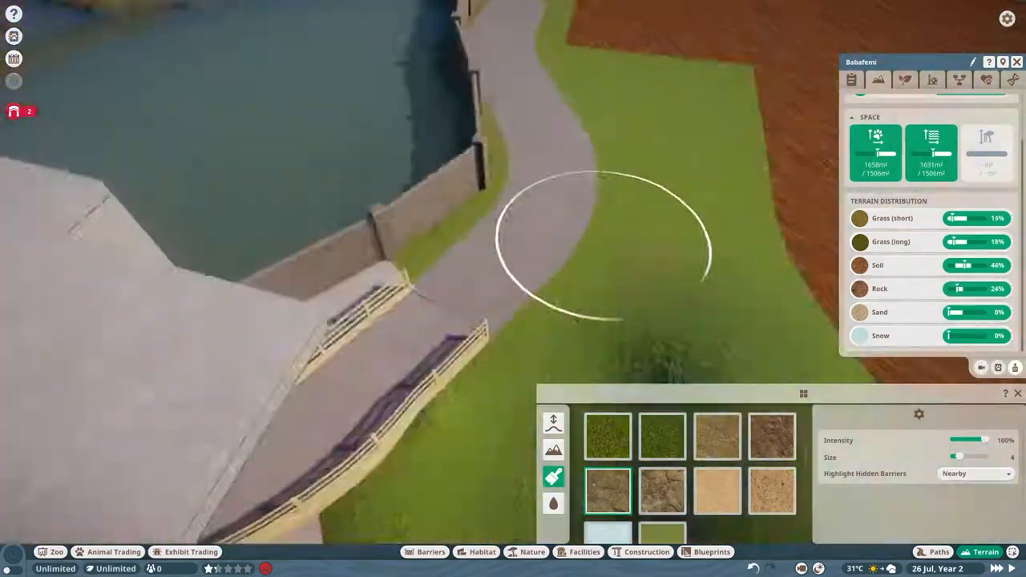
click(606, 436)
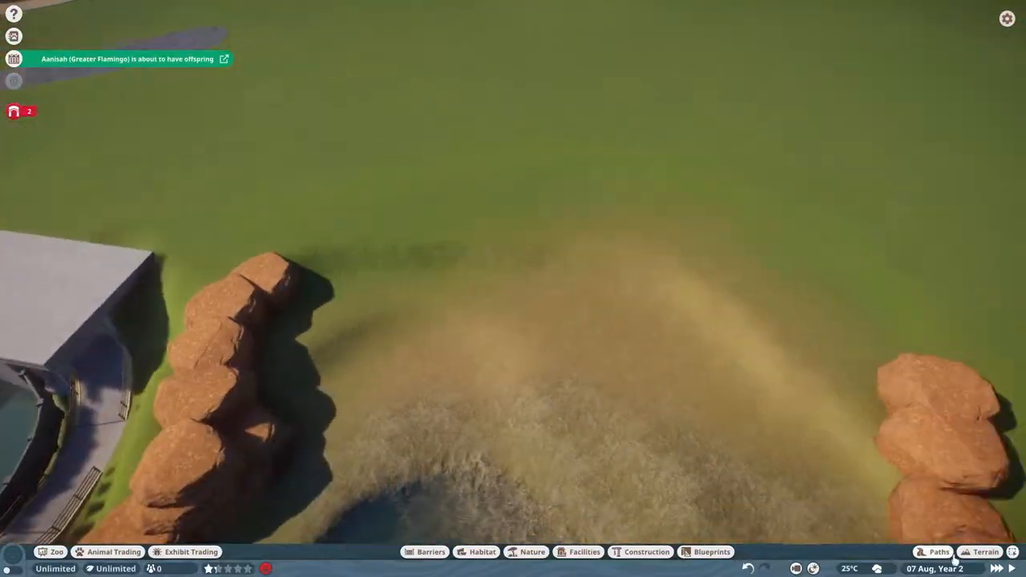
Draw barrier sections across the open grass, smooth the soil slope and remove flood water.
click(429, 551)
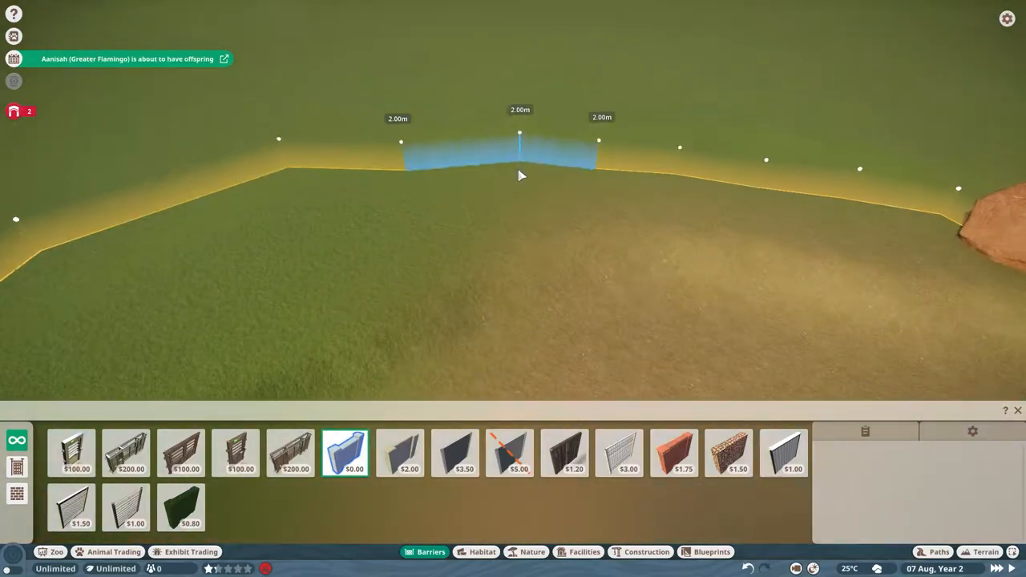
click(984, 552)
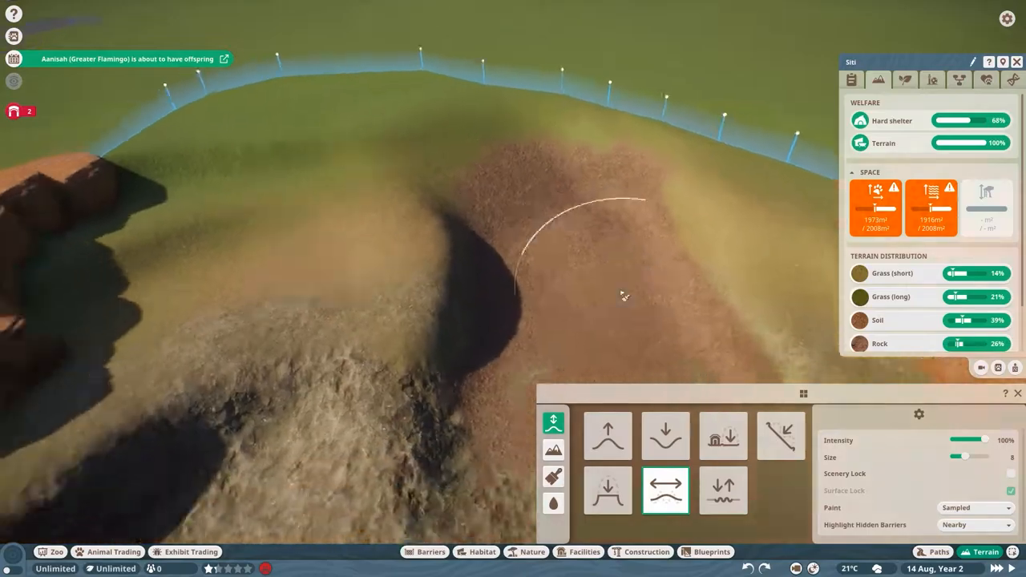
click(554, 504)
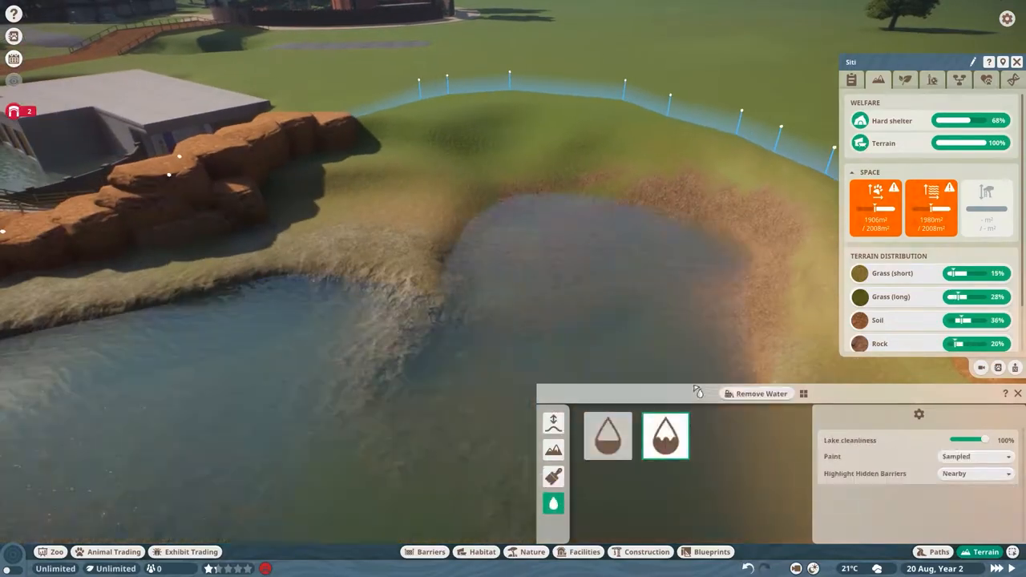
click(429, 551)
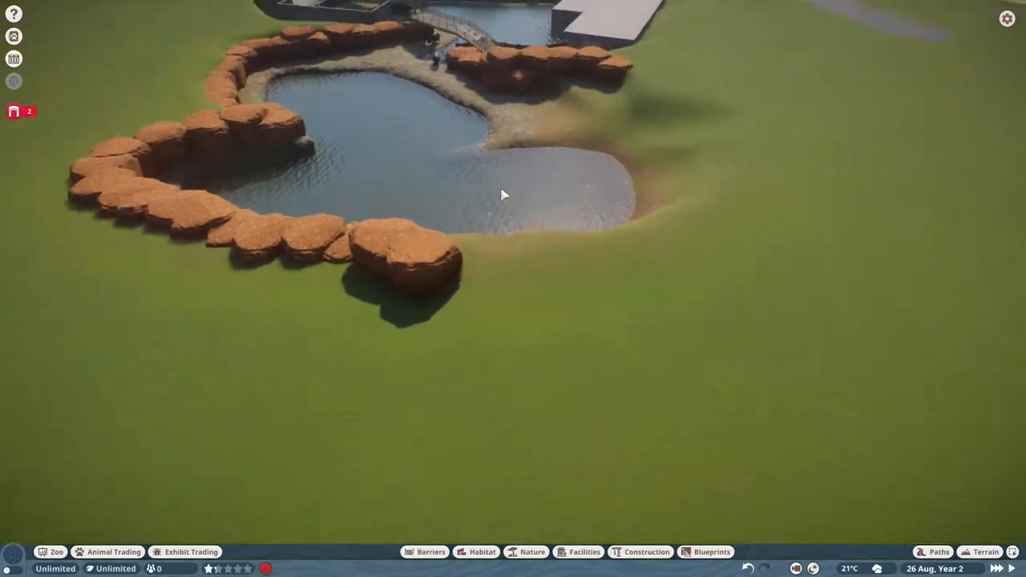
Place savannah rocks along the pond edge and habitat boundary, then check welfare and terrain needs.
click(987, 552)
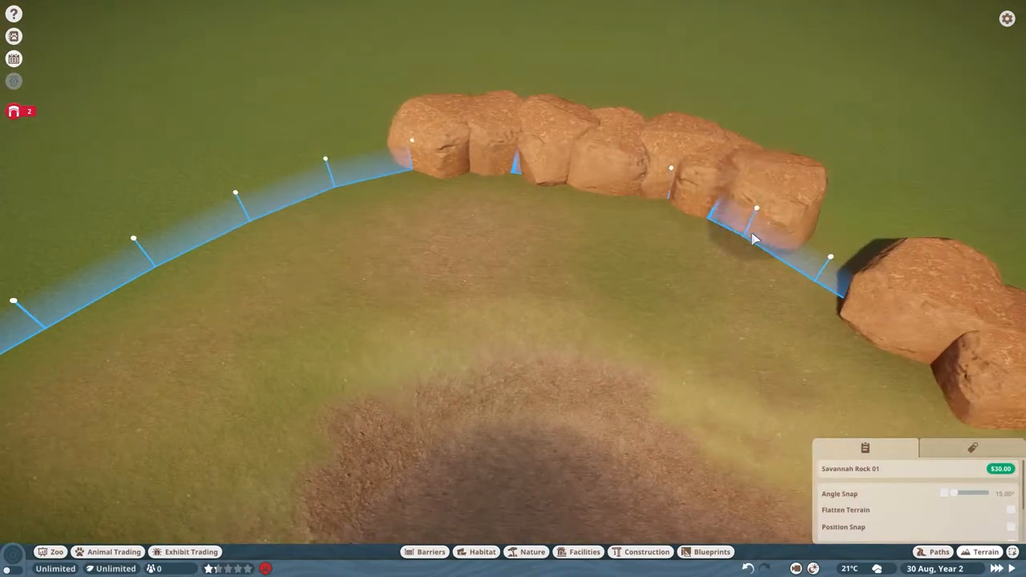
click(429, 552)
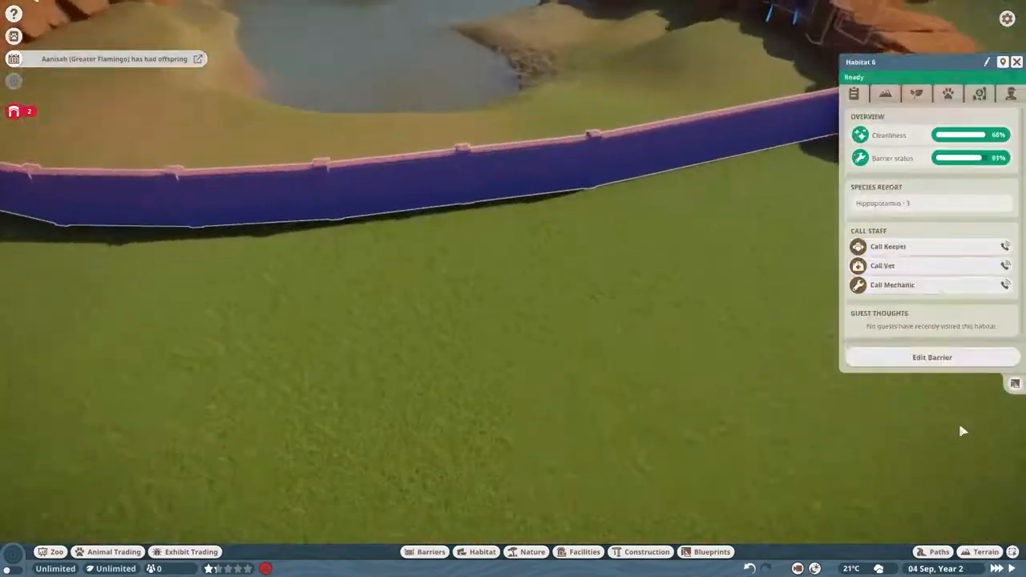
click(932, 357)
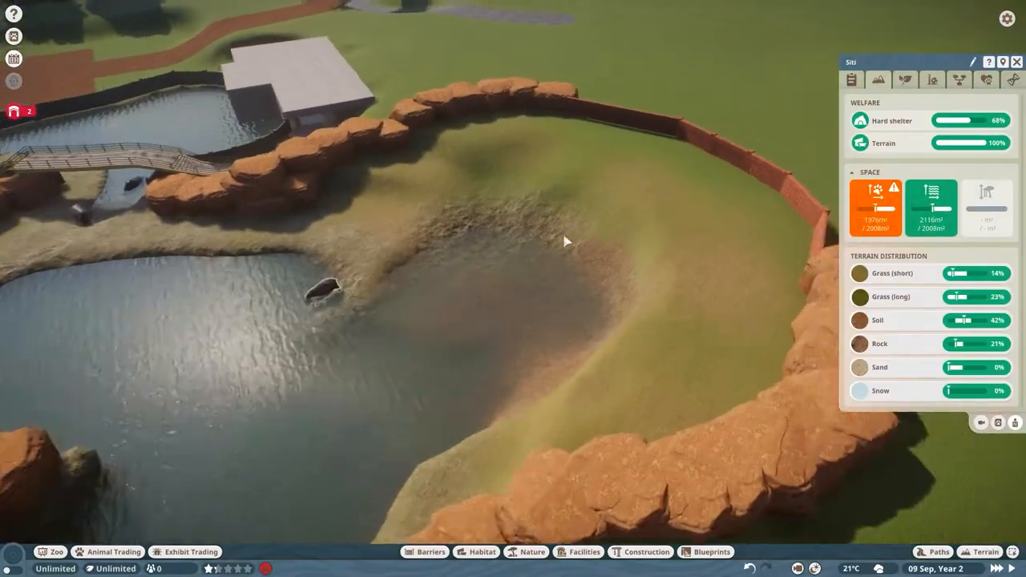
Plant baobab trees on the dirt slope at the habitat's rocky edge.
click(430, 552)
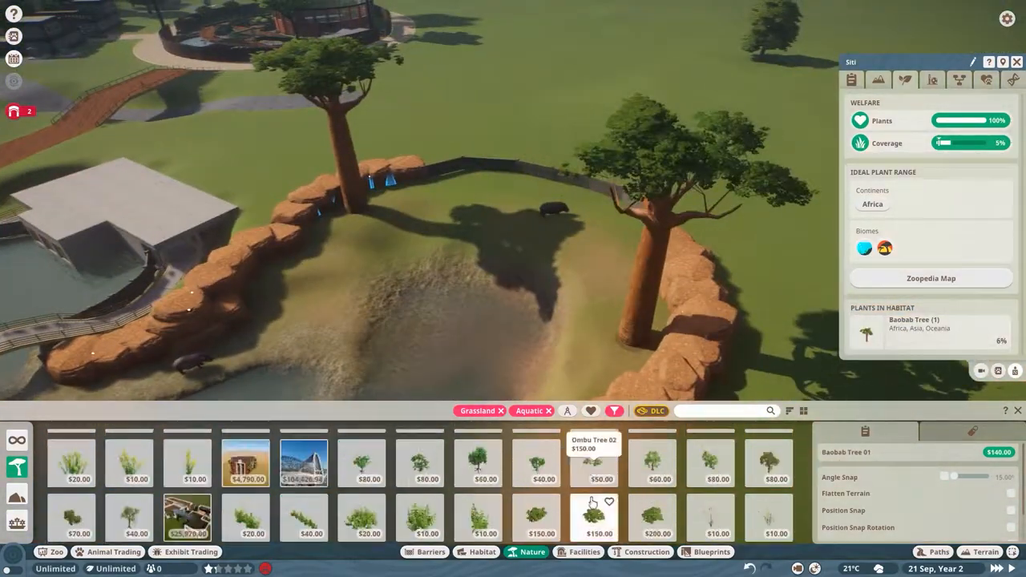
Check the habitat's plant requirements, plant a mangrove apple by the pond and set a rock in the water.
click(905, 81)
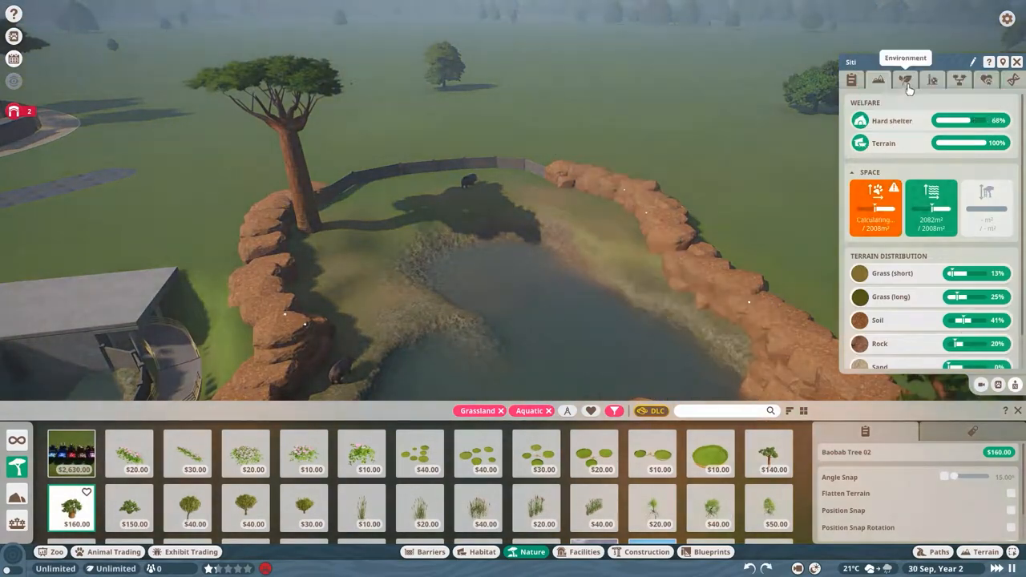
click(905, 80)
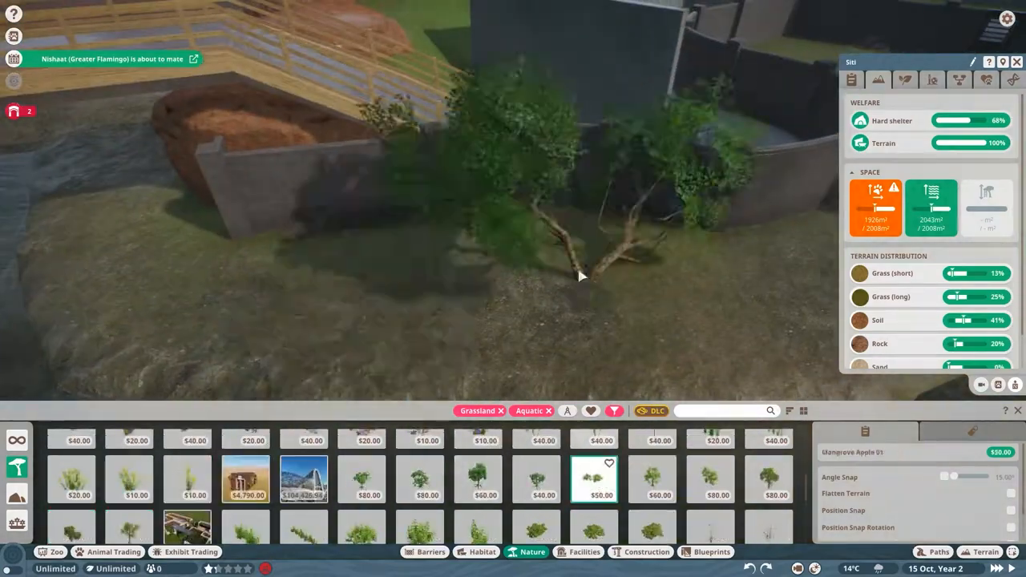
click(653, 478)
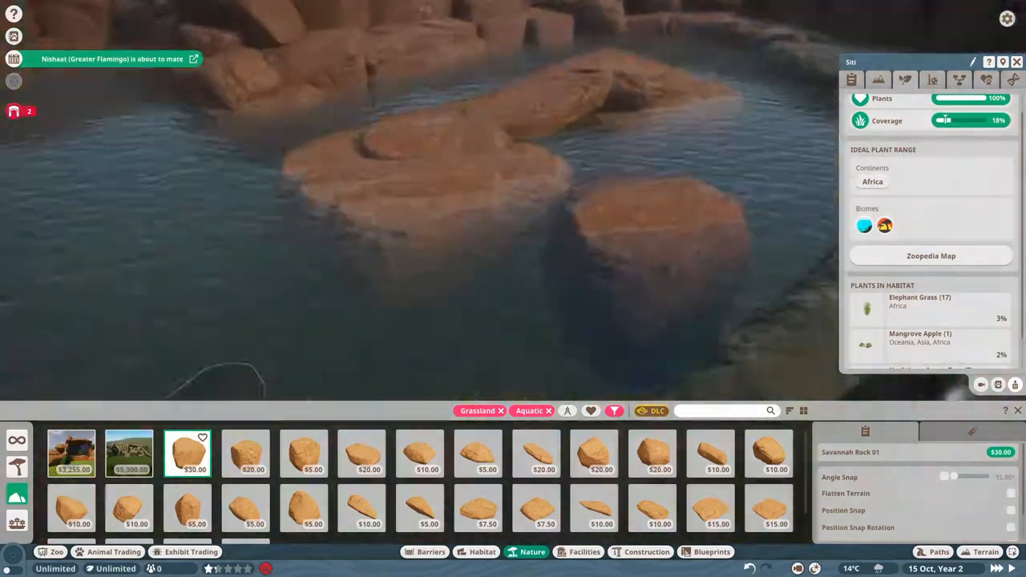
click(245, 452)
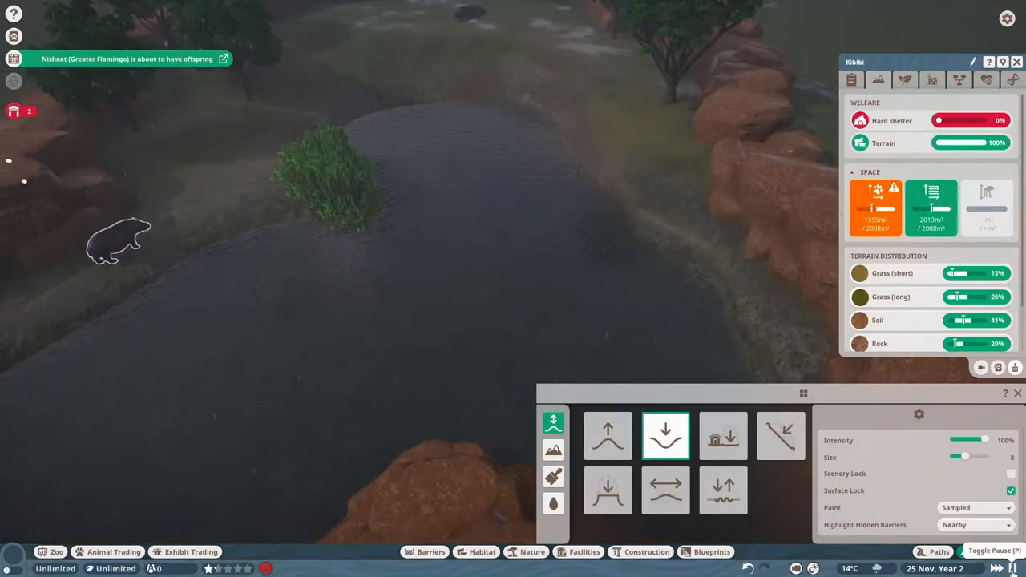
Reshape the terrain near the pond and bring up Hippopotamus-filtered habitat items.
click(430, 552)
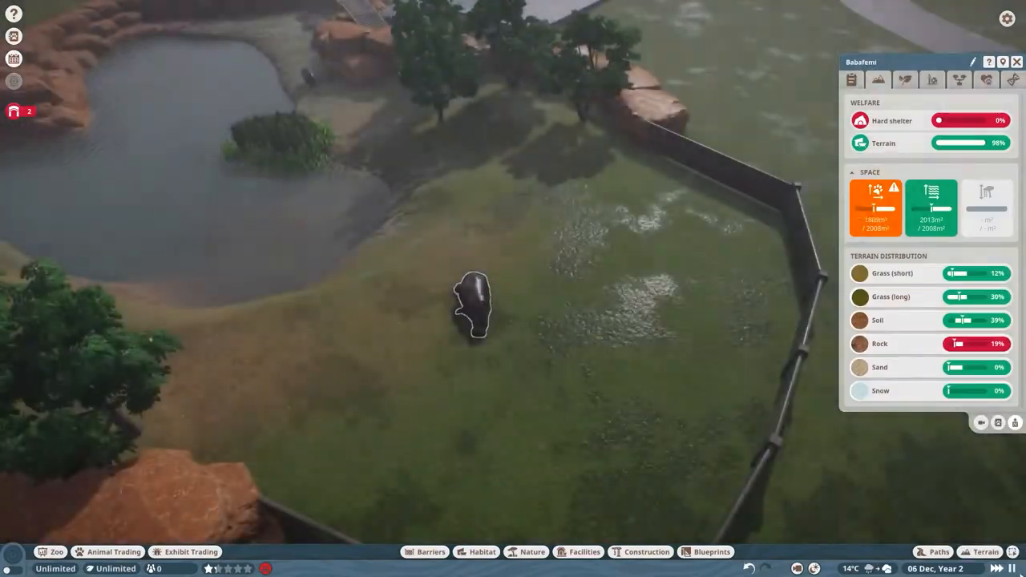
click(430, 551)
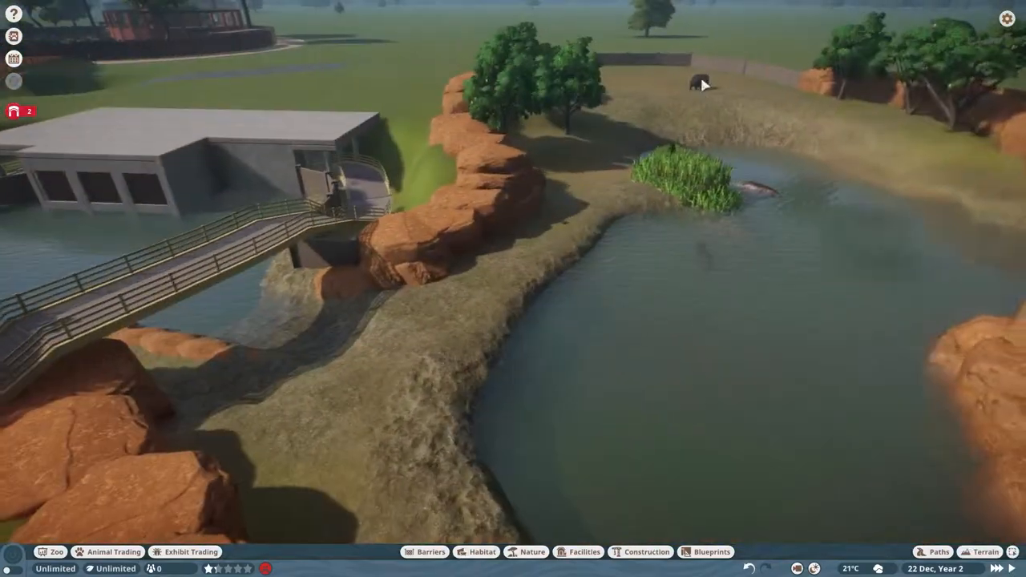
click(481, 552)
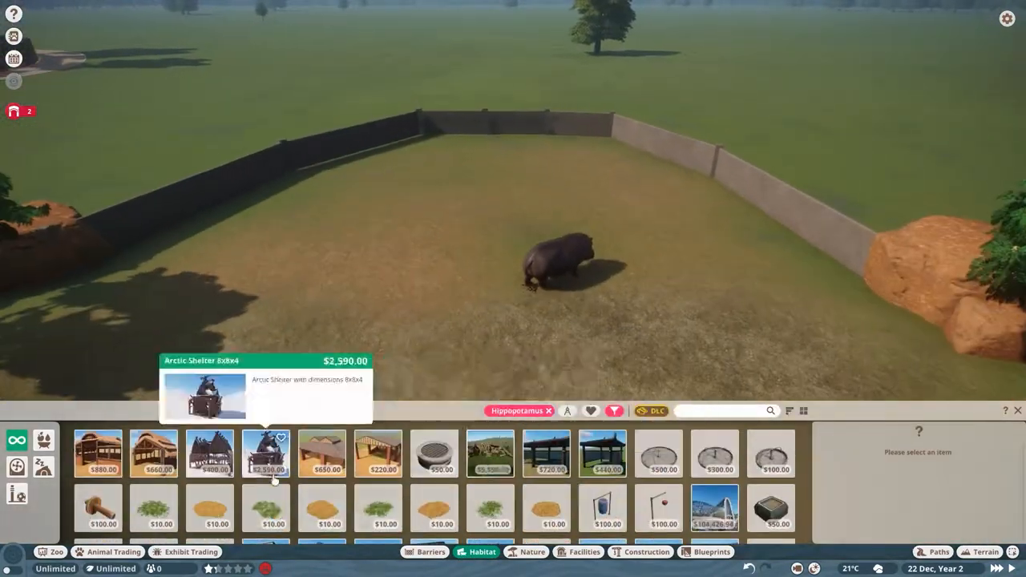
Place a Large Tyre and wooden crates as enrichment near the pond and check a hippo's welfare.
click(715, 452)
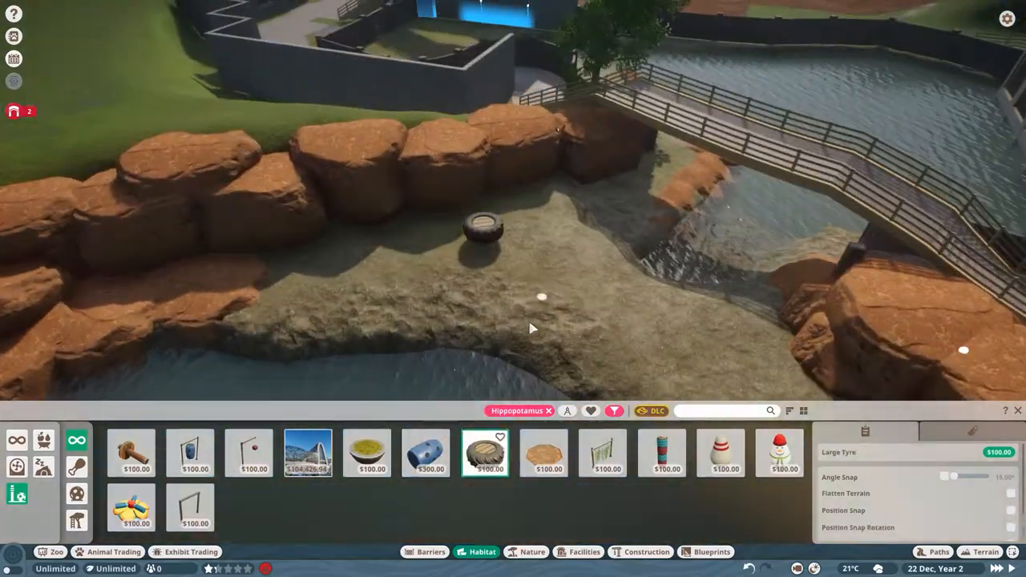
click(662, 453)
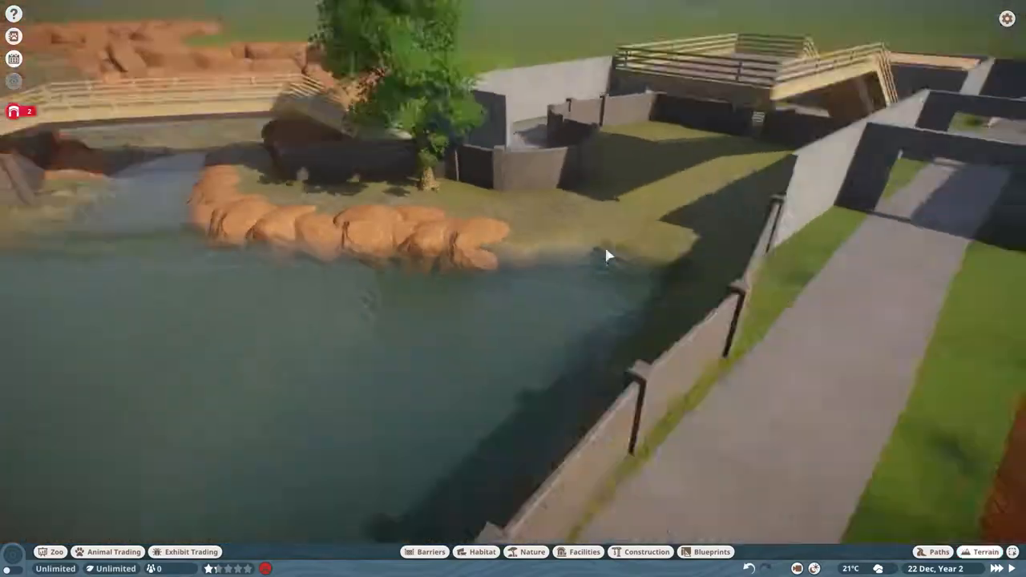
click(481, 552)
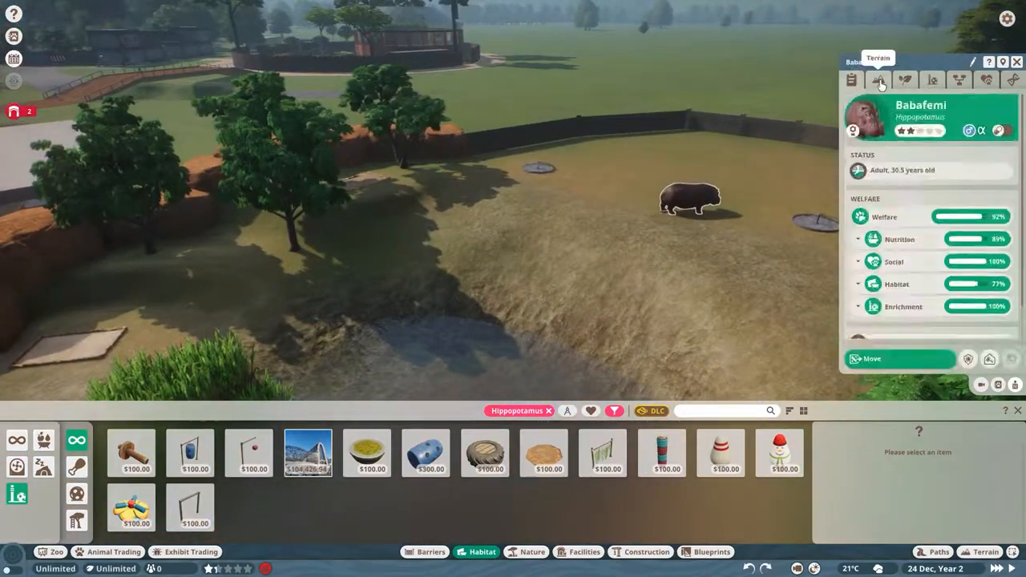
click(985, 552)
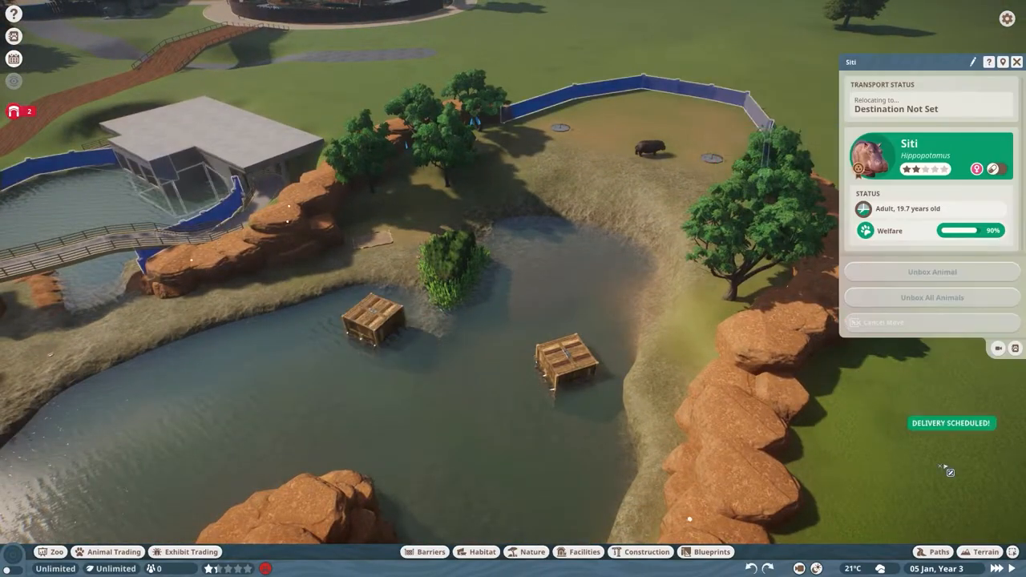
click(985, 552)
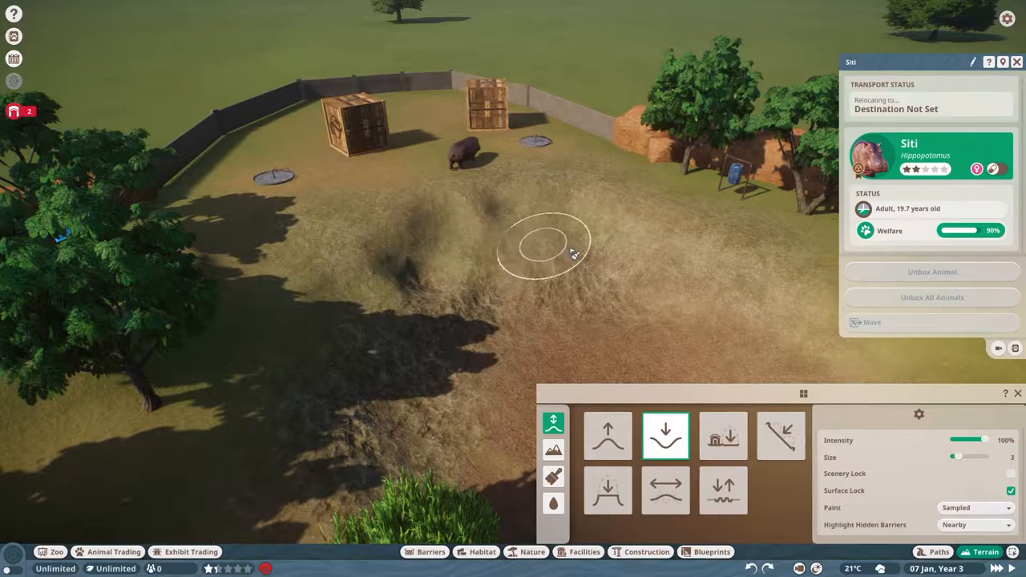
Lower the ground inside the habitat and remove some water to reshape the pond.
click(554, 503)
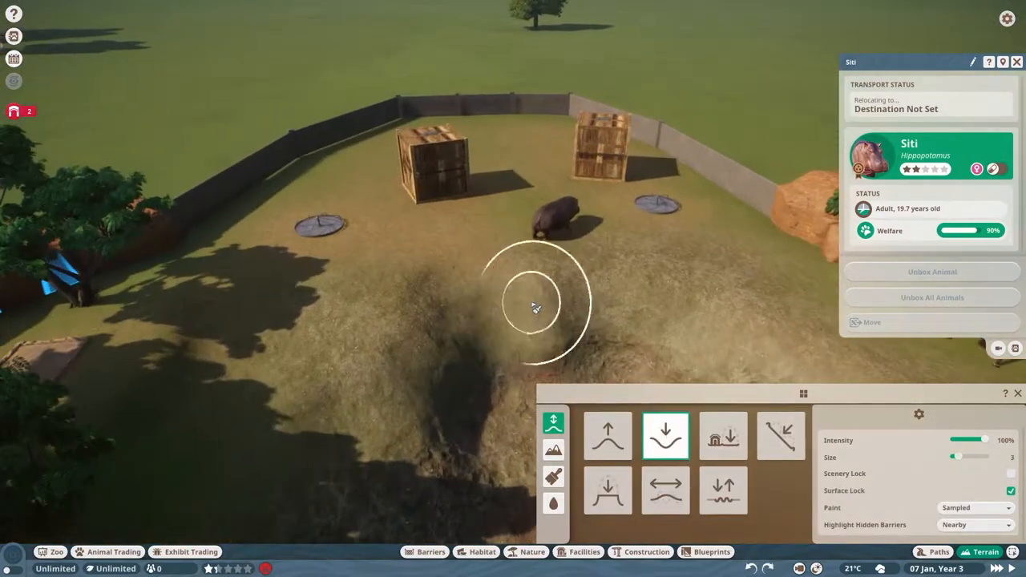
click(554, 504)
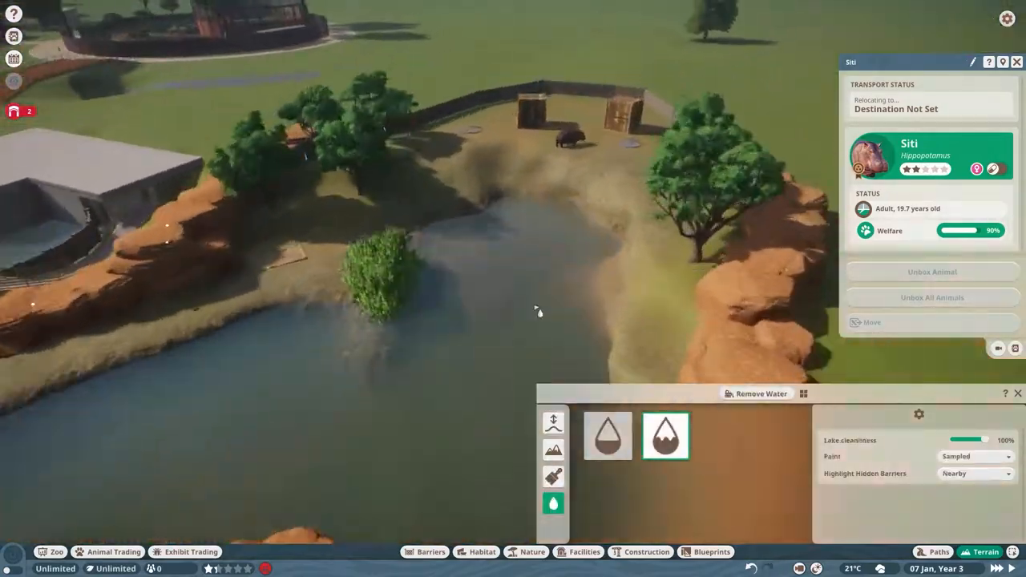
click(429, 551)
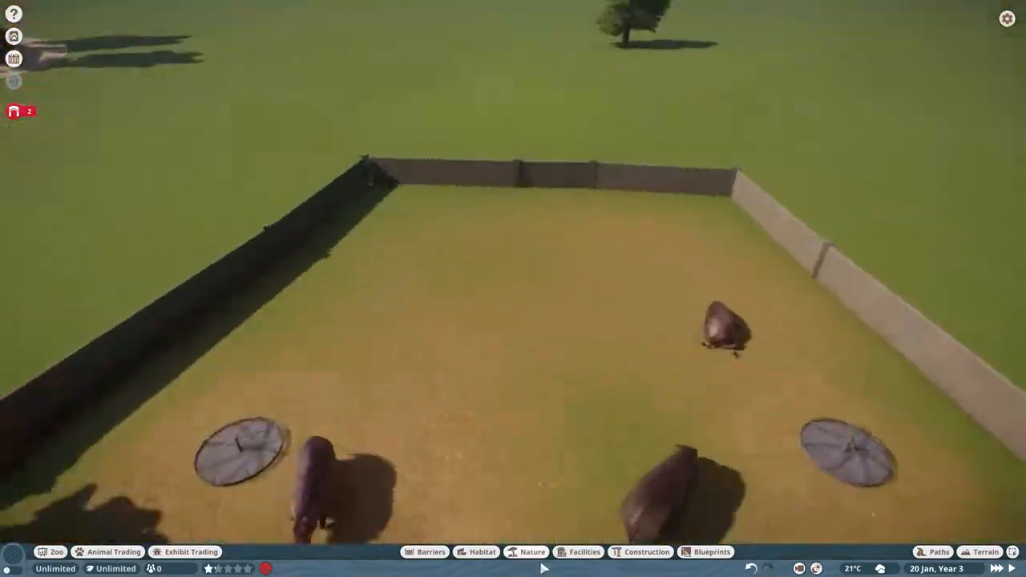
Build concrete shelter walls and cover them with wooden plank roof pieces.
click(481, 552)
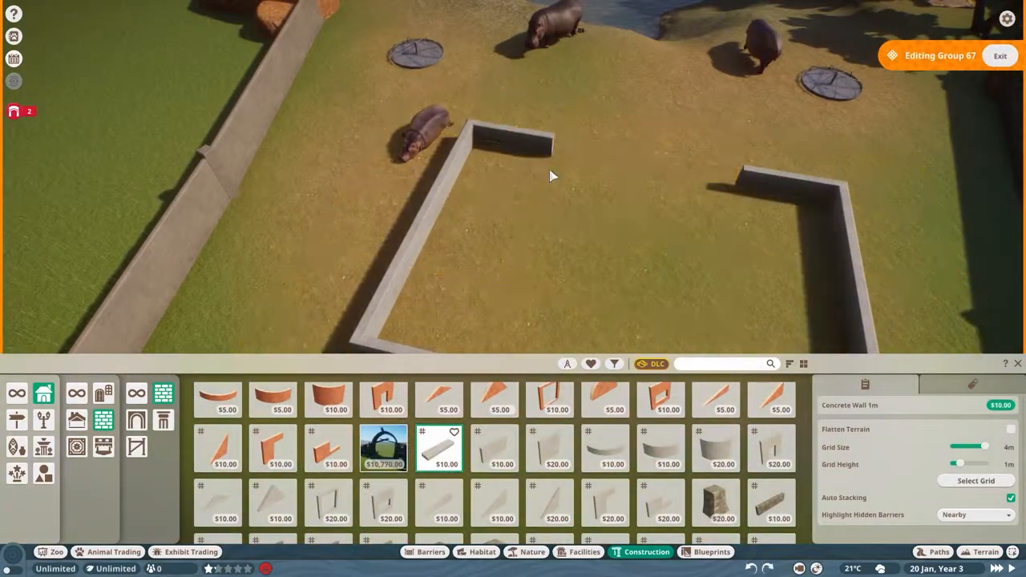
click(327, 501)
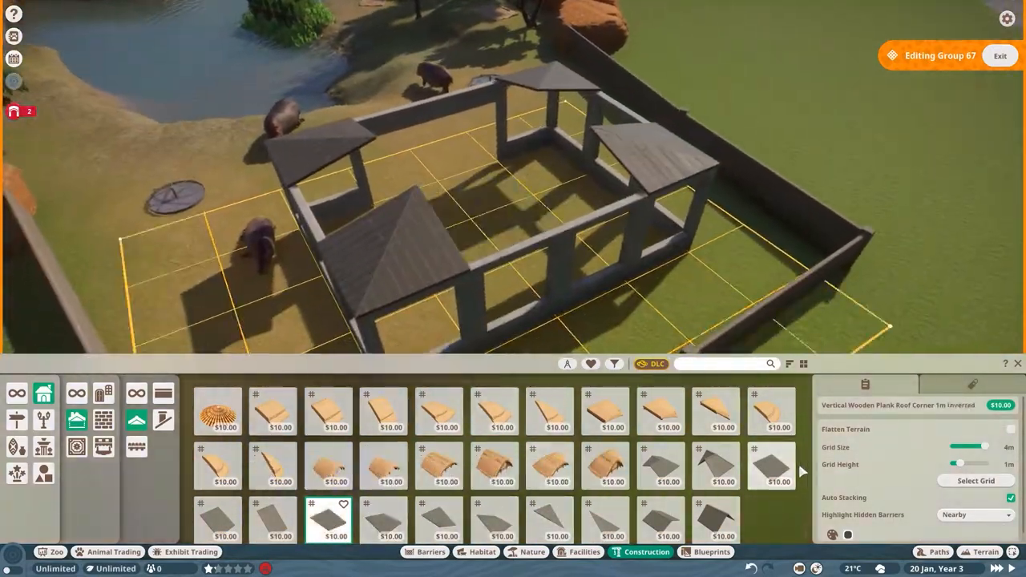
click(771, 465)
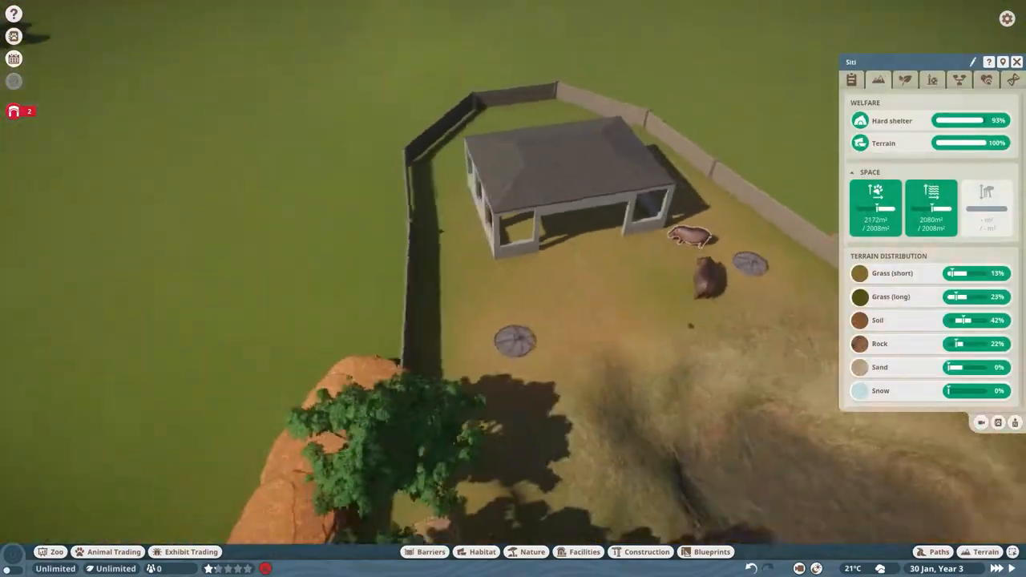
Check the hard shelter rating and lay Habitat Bedding inside the shelter.
click(481, 551)
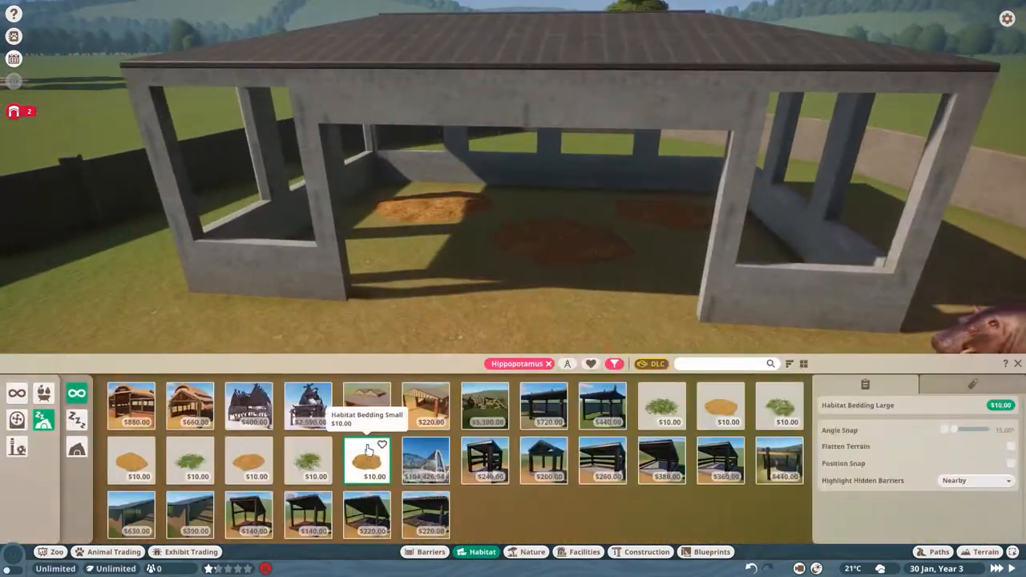
click(646, 551)
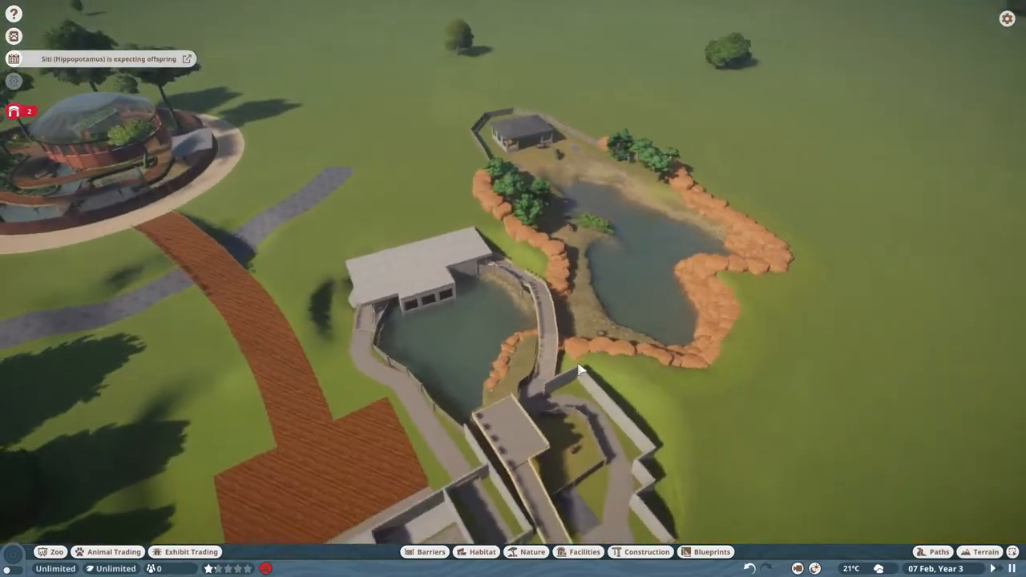
Review recent zoo events, a hippo's welfare and the habitat's plant coverage.
click(13, 57)
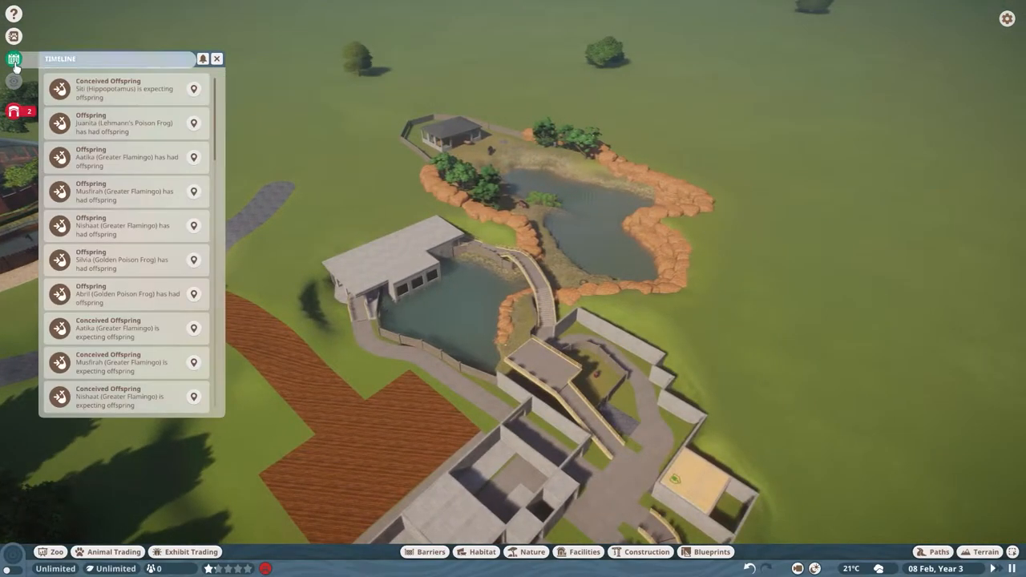
click(217, 58)
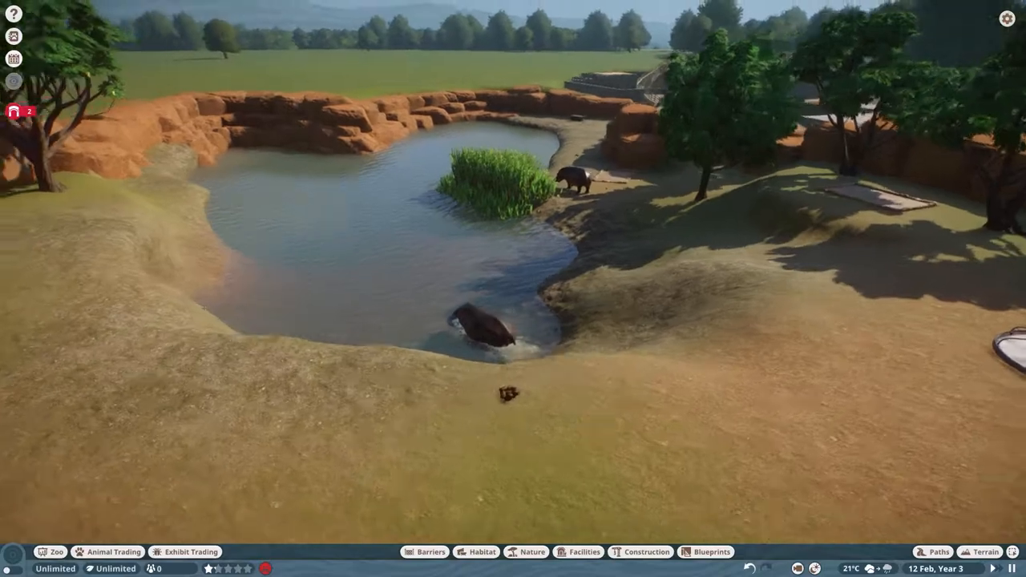
click(482, 324)
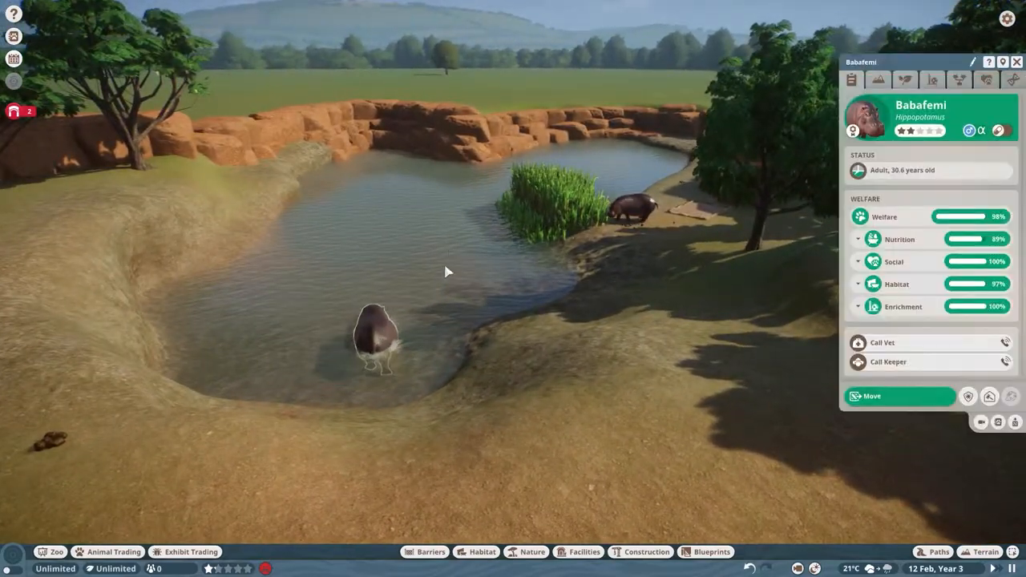
click(905, 80)
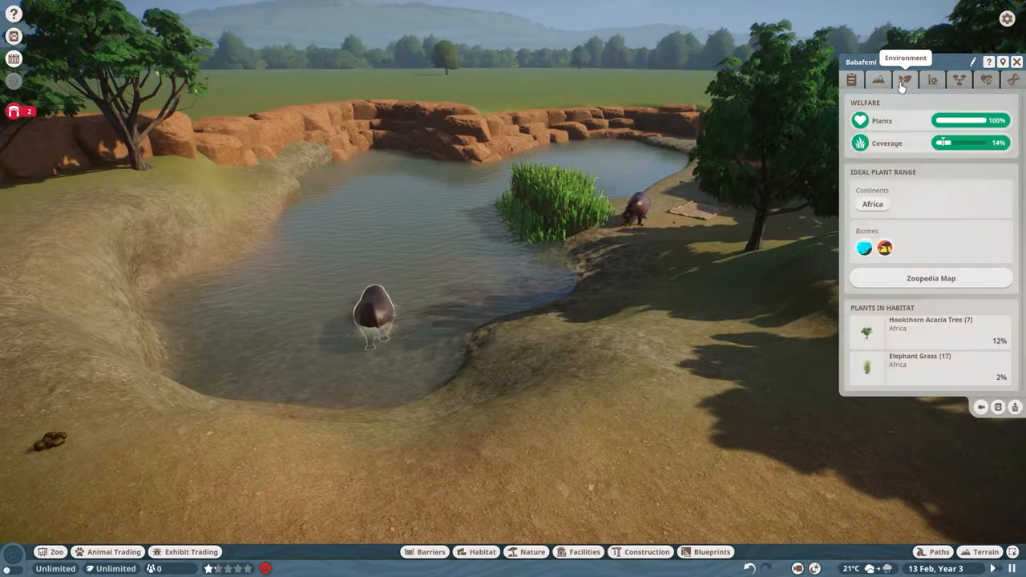
click(851, 80)
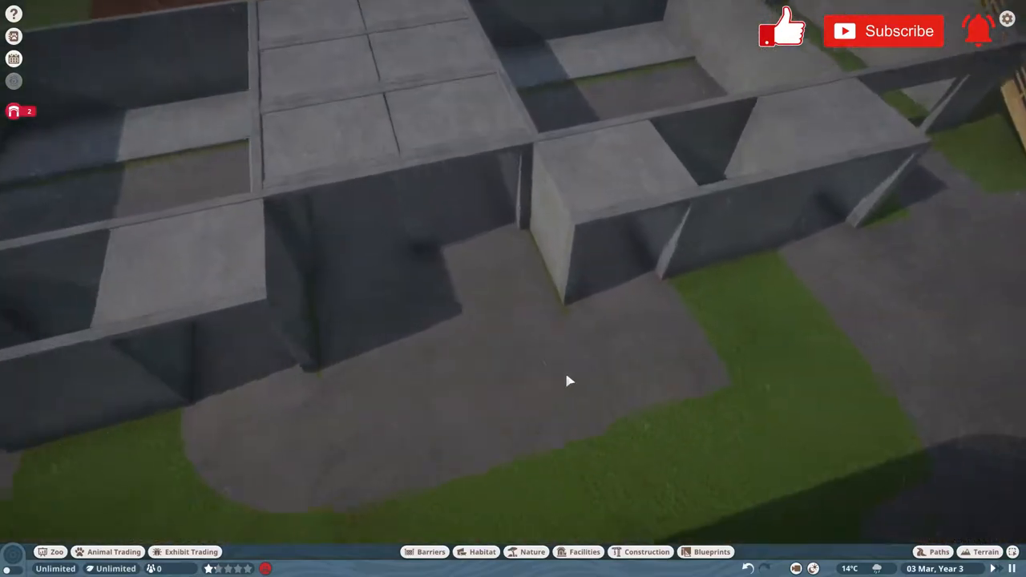
Start a new curved path section beside the concrete buildings.
click(938, 551)
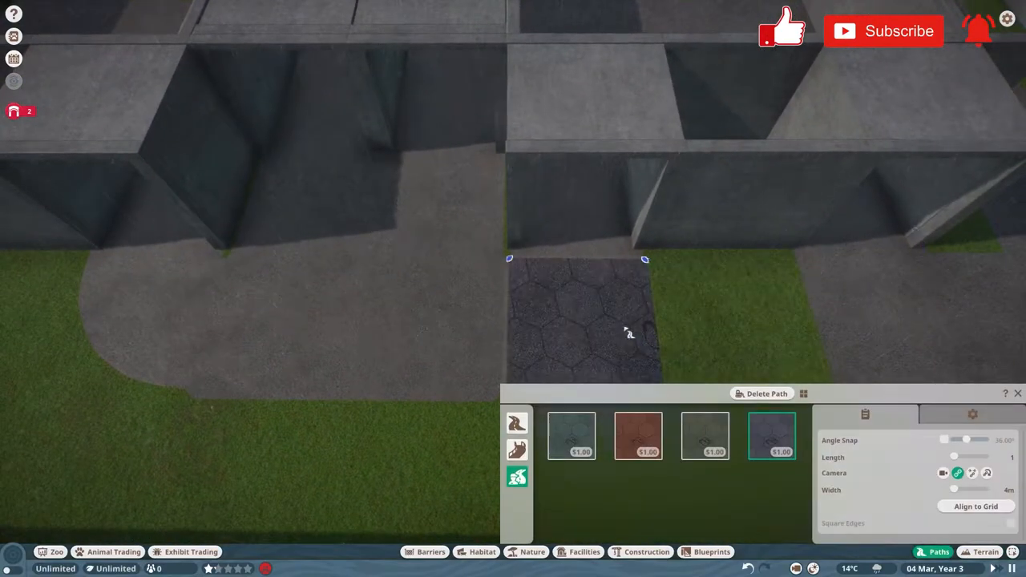
click(516, 423)
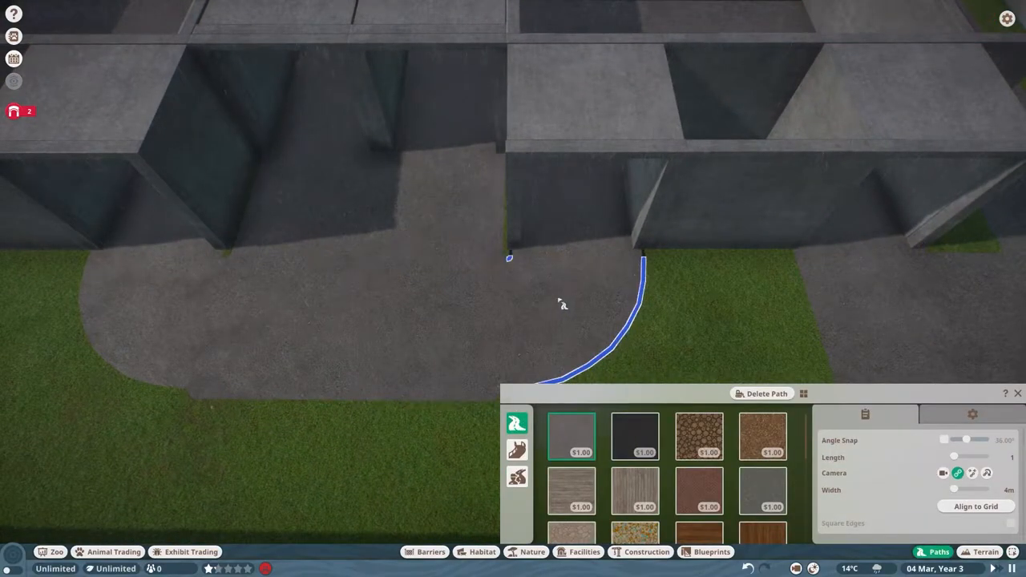